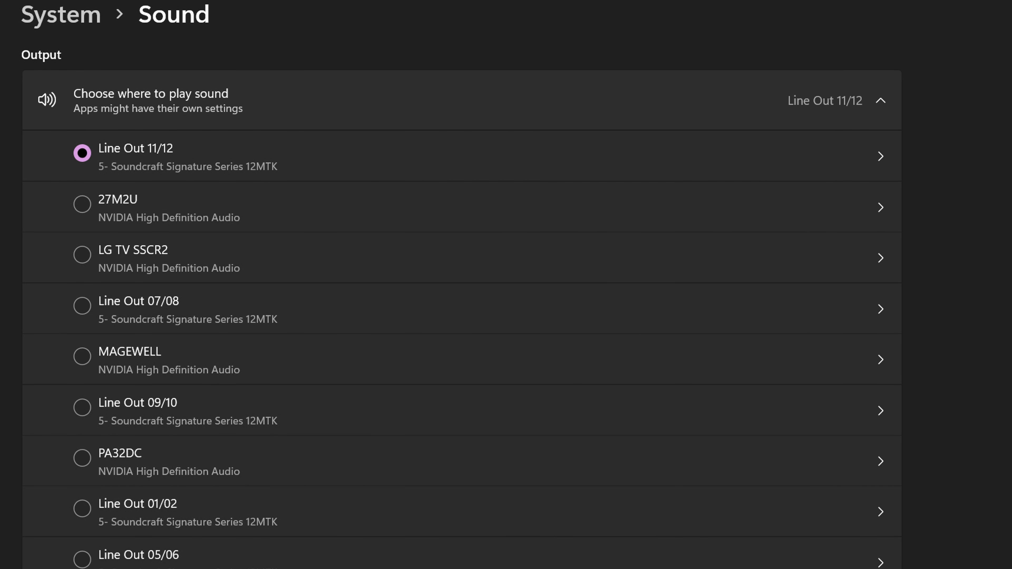
Scroll through the Looperman stereo-splitter plugin listings toward the OBS Studio download page.
{"action": "scroll", "scroll_direction": "down", "scroll_amount": 3}
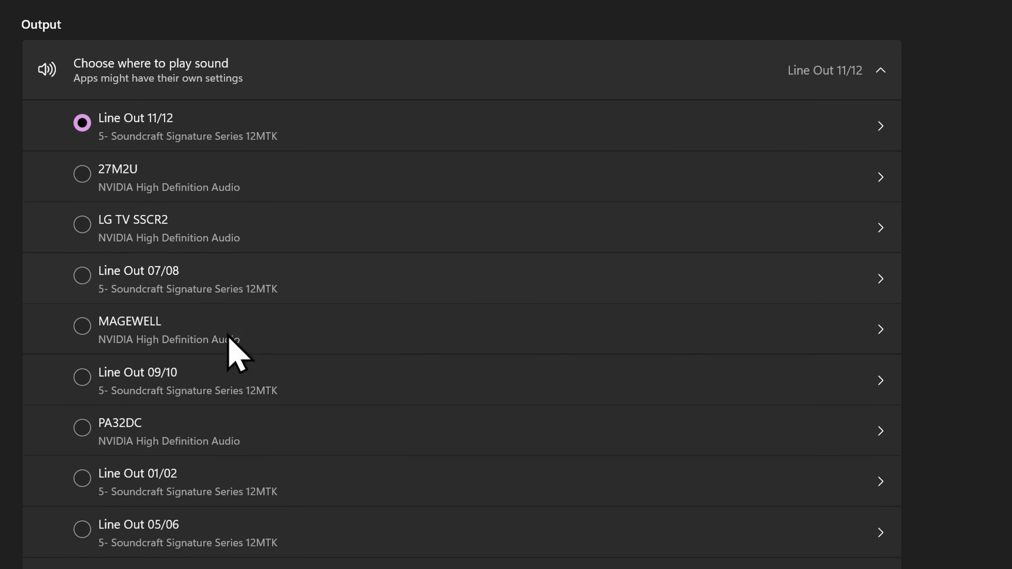
{"action": "scroll", "scroll_direction": "down", "scroll_amount": 3}
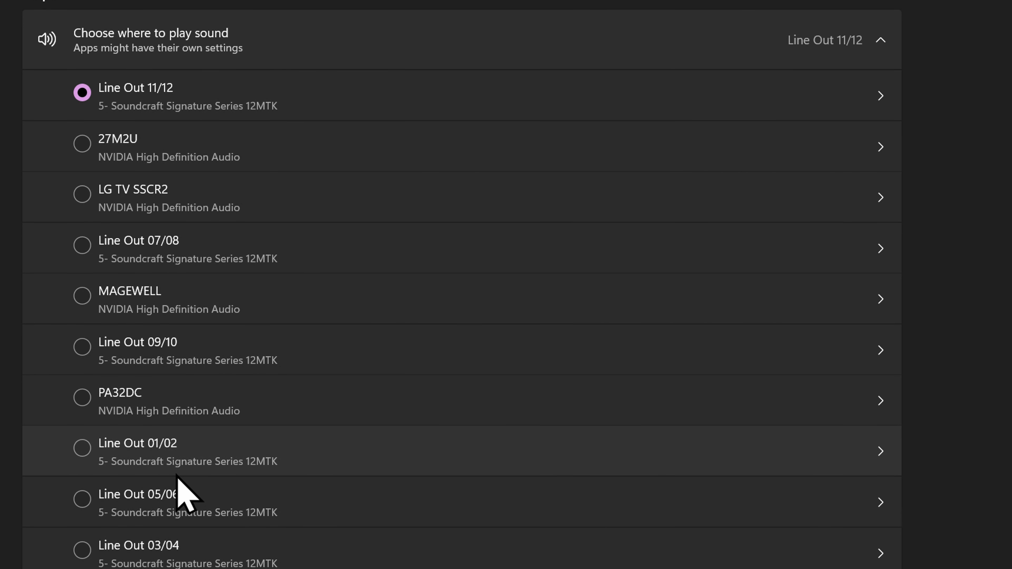
{"action": "scroll", "scroll_direction": "down", "scroll_amount": 3}
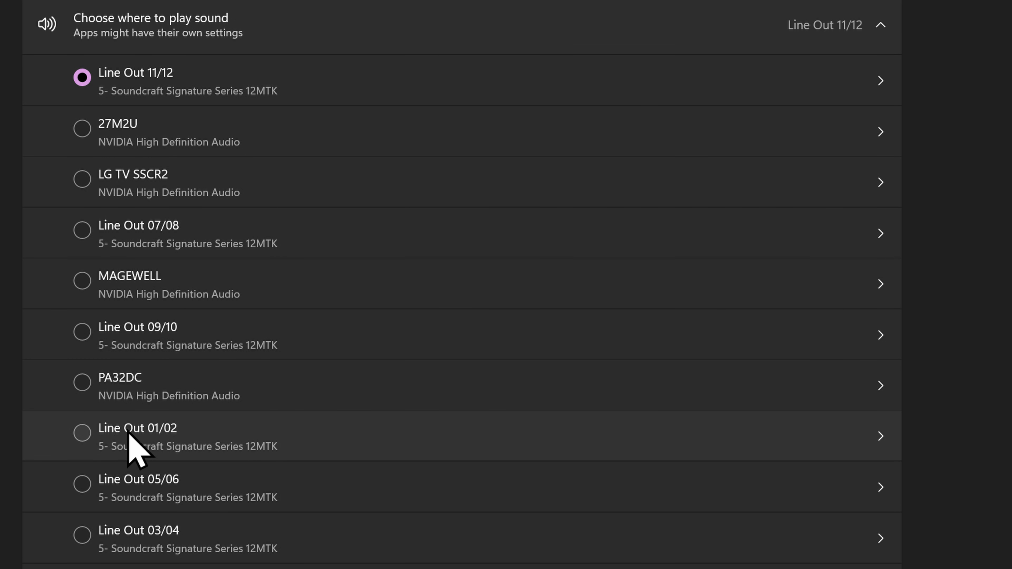
{"action": "scroll", "scroll_direction": "down", "scroll_amount": 3}
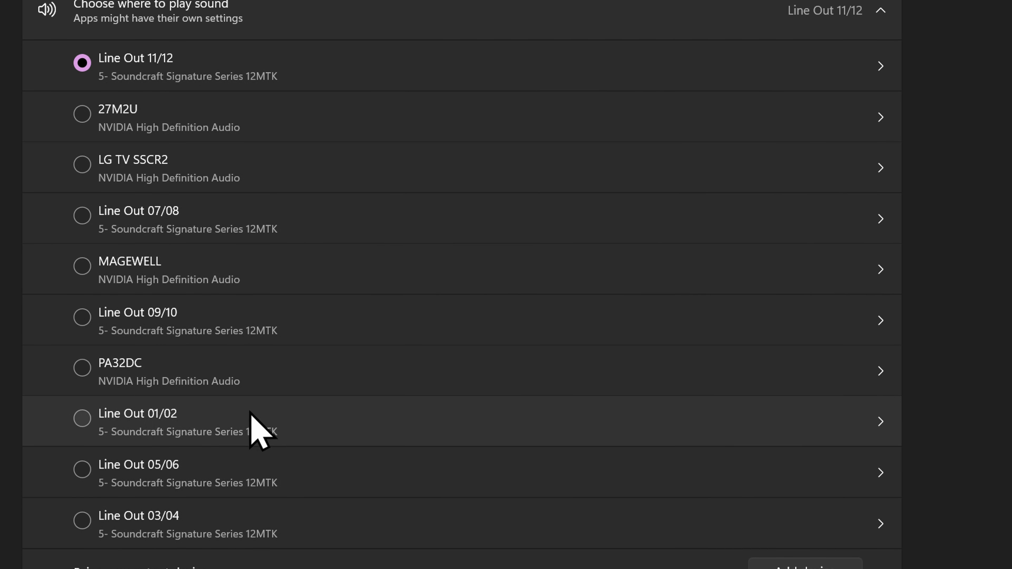
{"action": "scroll", "scroll_direction": "down", "scroll_amount": 3}
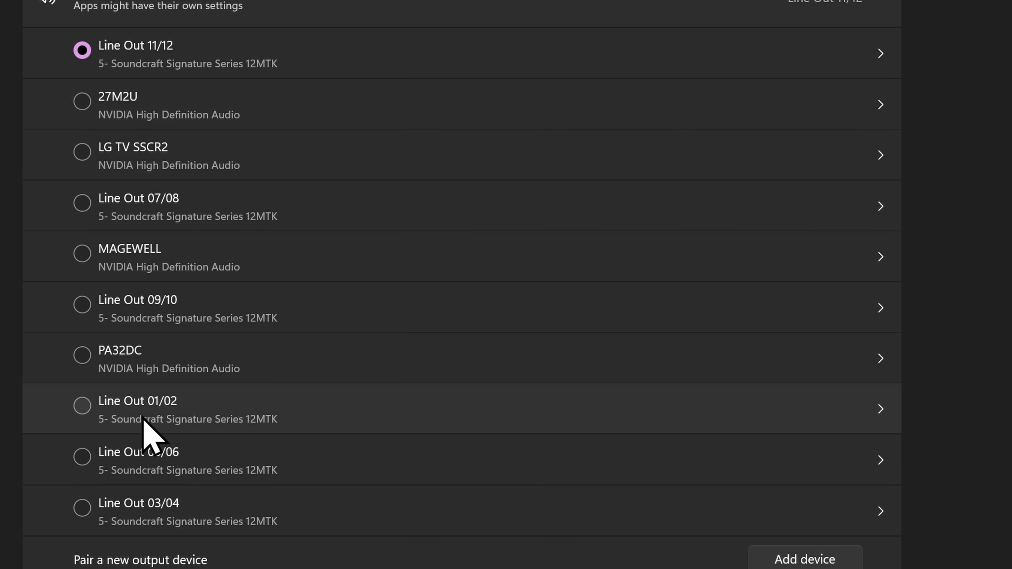
{"action": "scroll", "scroll_direction": "down", "scroll_amount": 3}
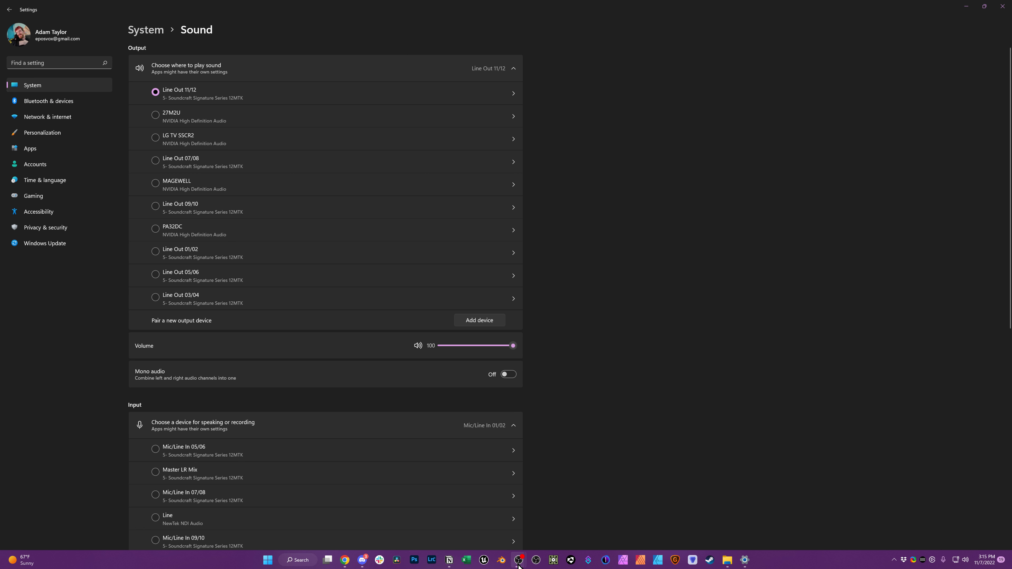
{"action": "mouse_move", "coordinate": [518, 560]}
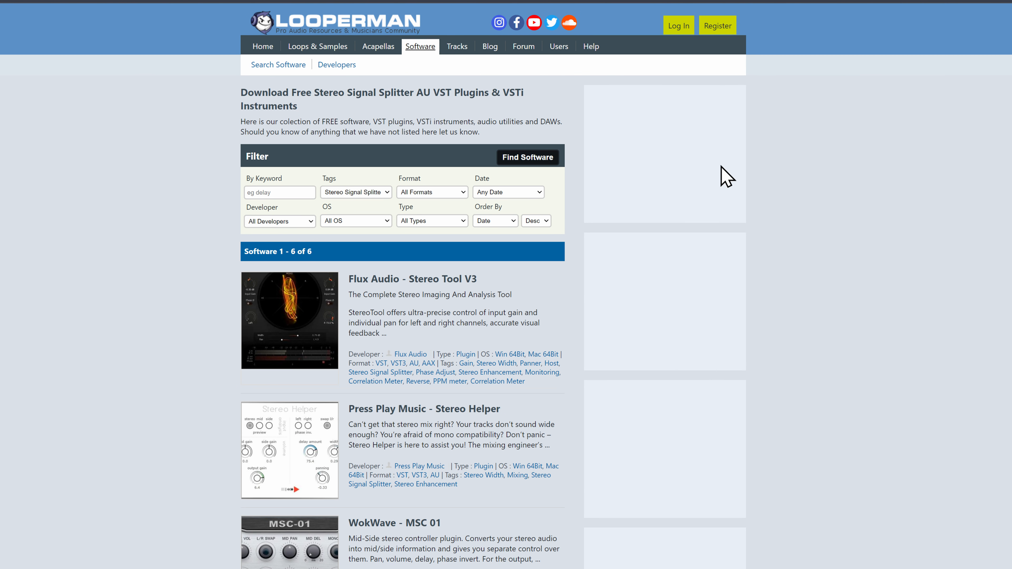
{"action": "mouse_move", "coordinate": [609, 316]}
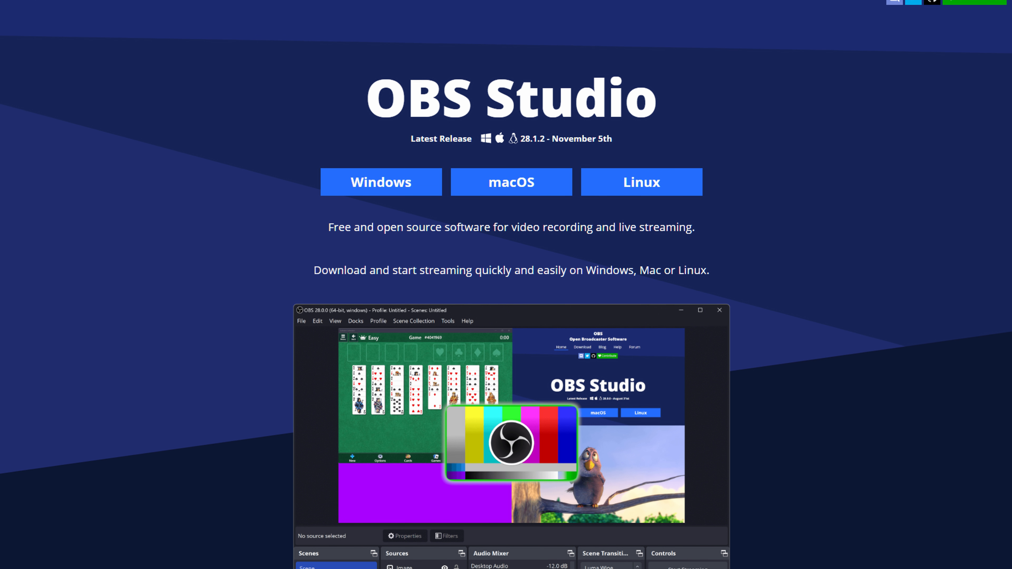
{"action": "scroll", "scroll_direction": "down", "scroll_amount": 3}
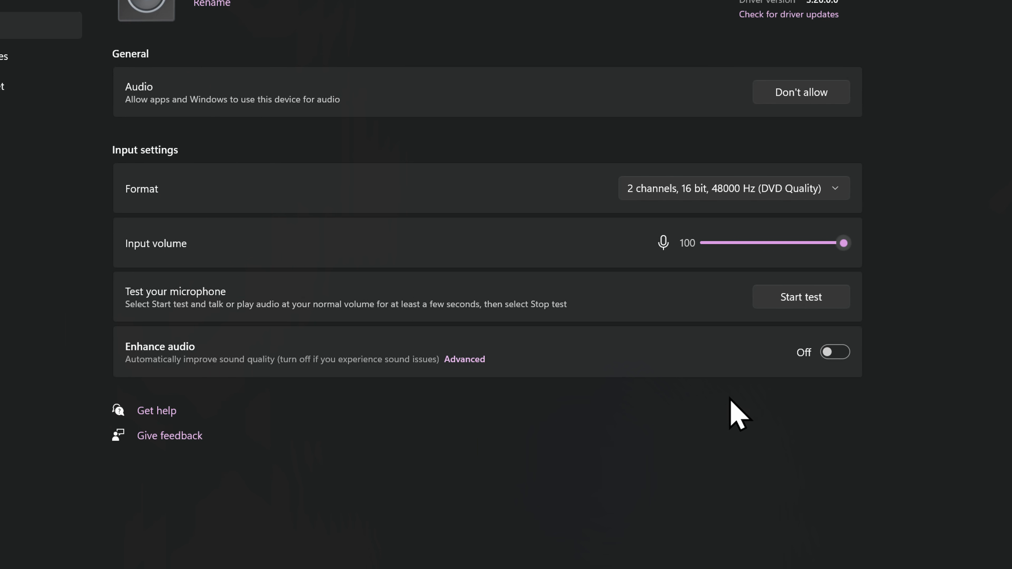
{"action": "mouse_move", "coordinate": [696, 268]}
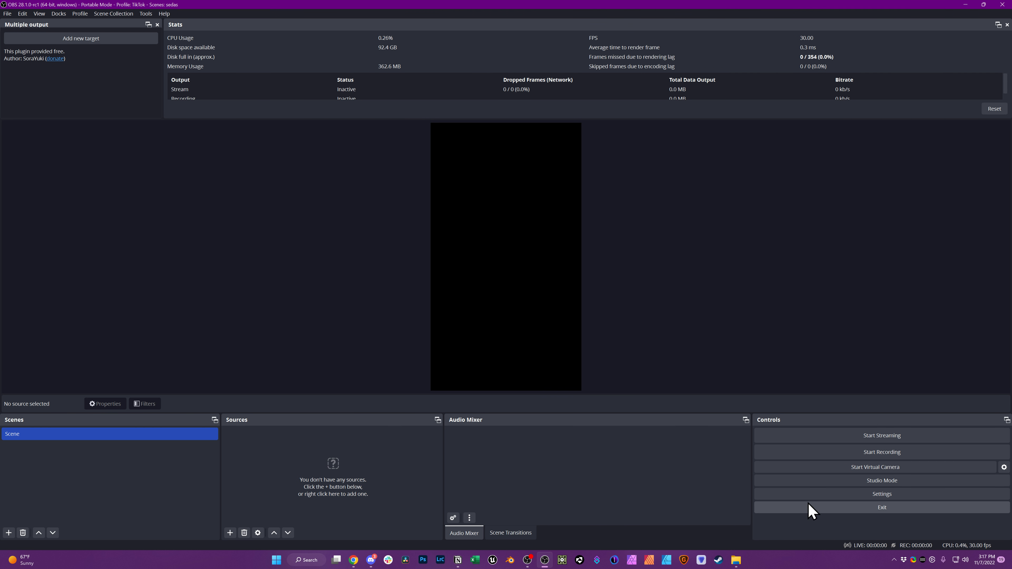
Set Mic/Auxiliary Audio to Mic/Line In 01/02 so a Mic/Aux meter appears in the mixer.
{"action": "left_click", "coordinate": [880, 493]}
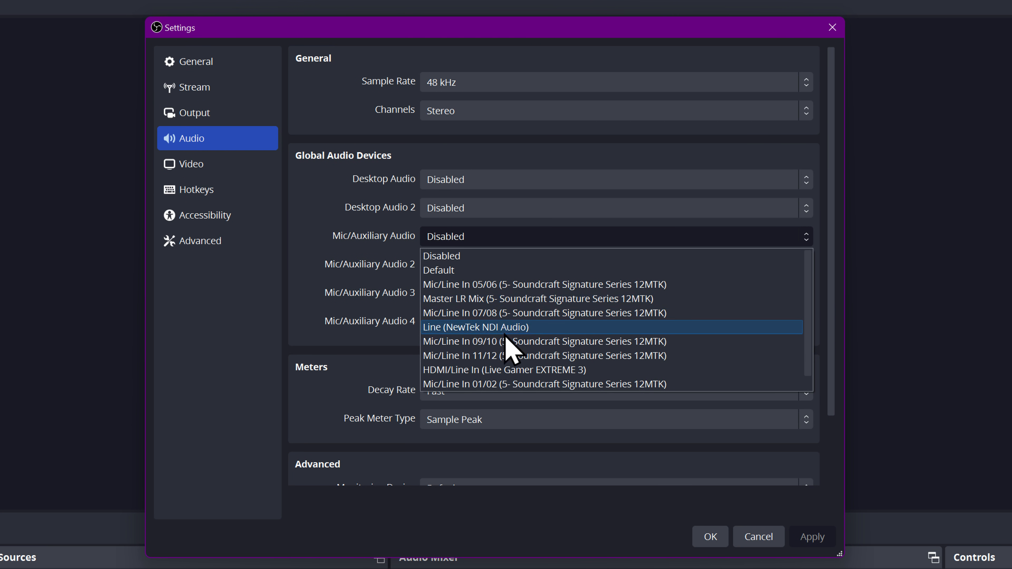
{"action": "left_click", "coordinate": [544, 384]}
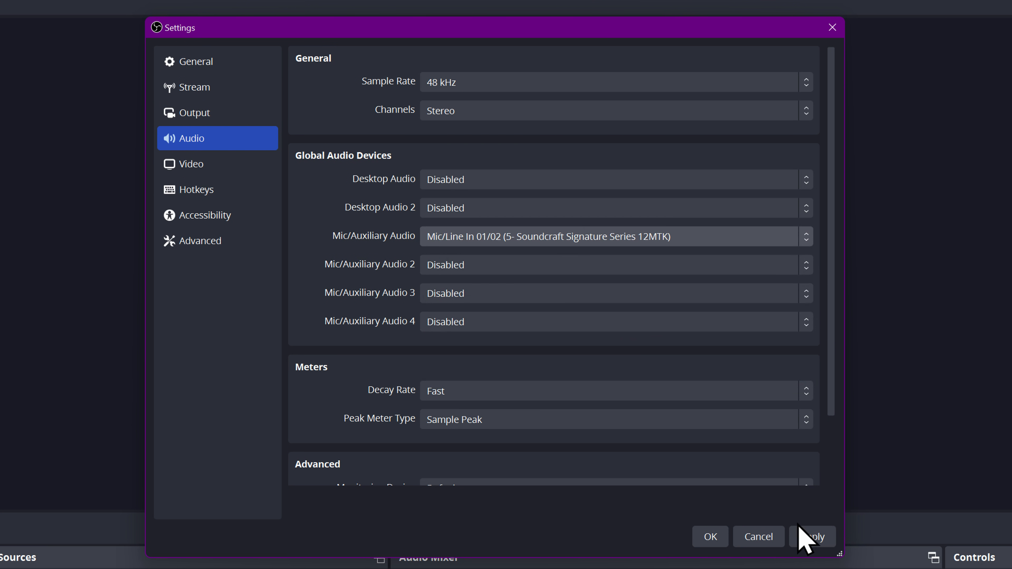
{"action": "left_click", "coordinate": [709, 536]}
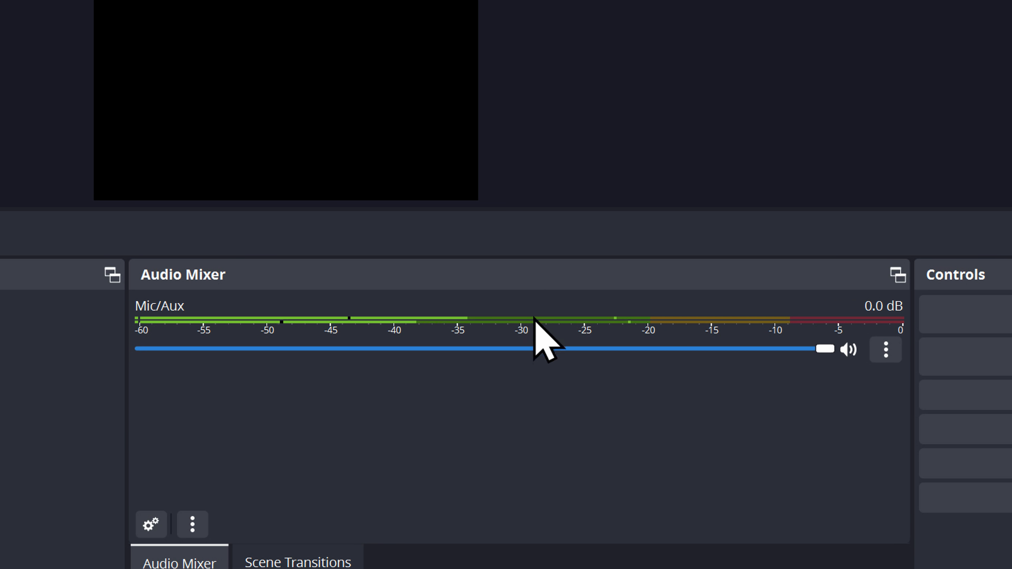
{"action": "mouse_move", "coordinate": [684, 358]}
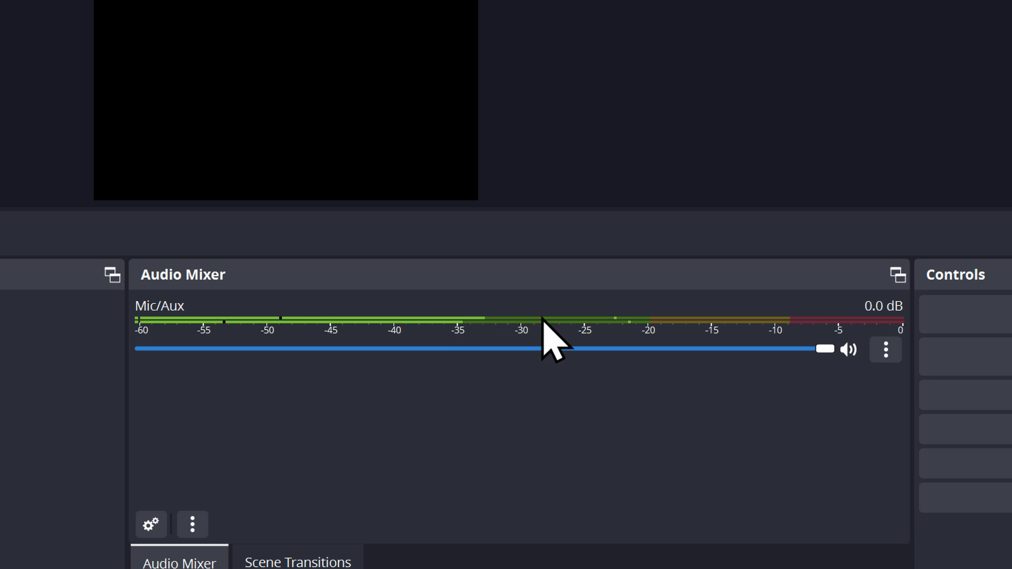
{"action": "mouse_move", "coordinate": [587, 335]}
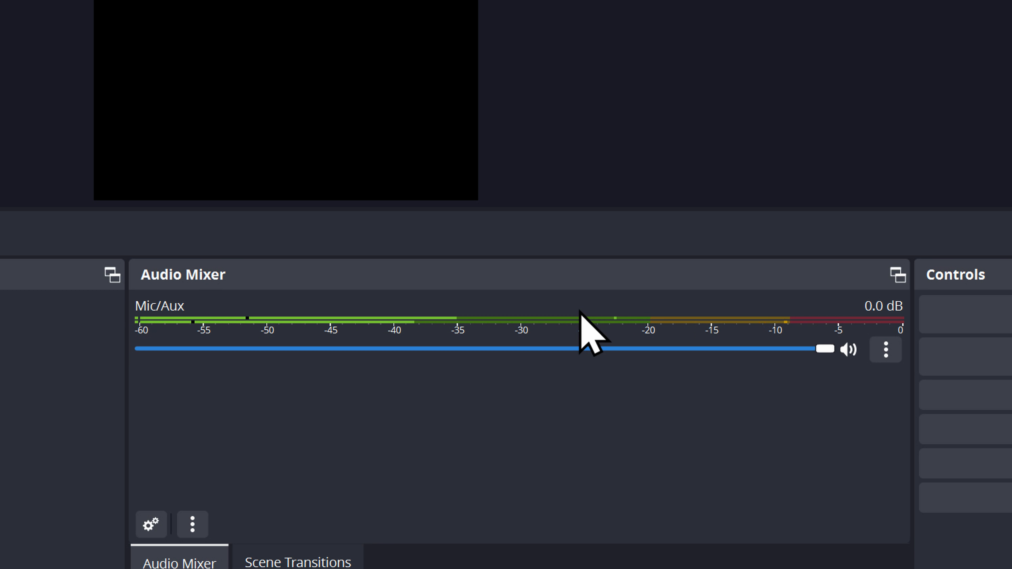
{"action": "mouse_move", "coordinate": [861, 384]}
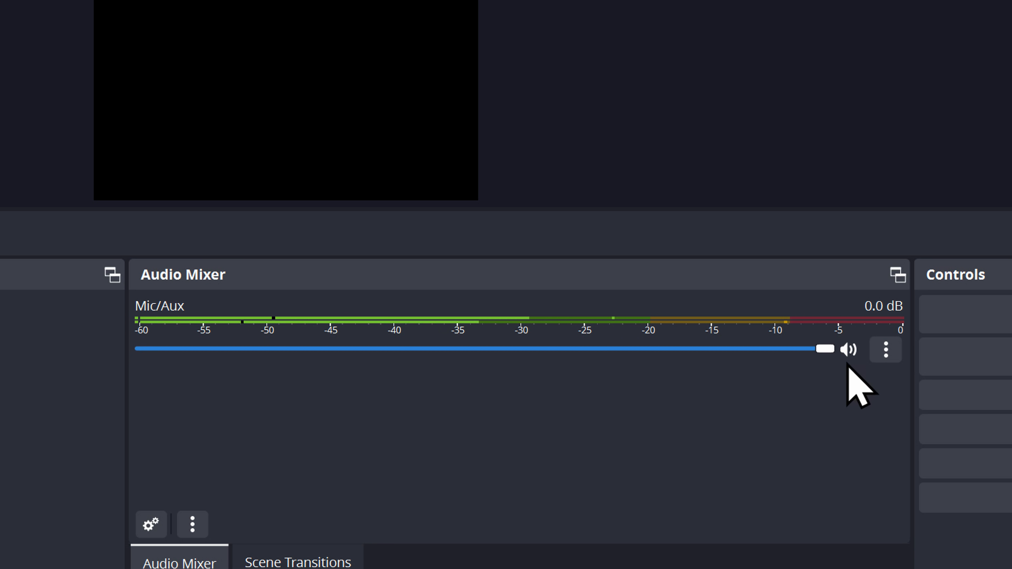
In Advanced Audio Properties, make Mic/Aux mono with balance fully left and close.
{"action": "left_click", "coordinate": [885, 348]}
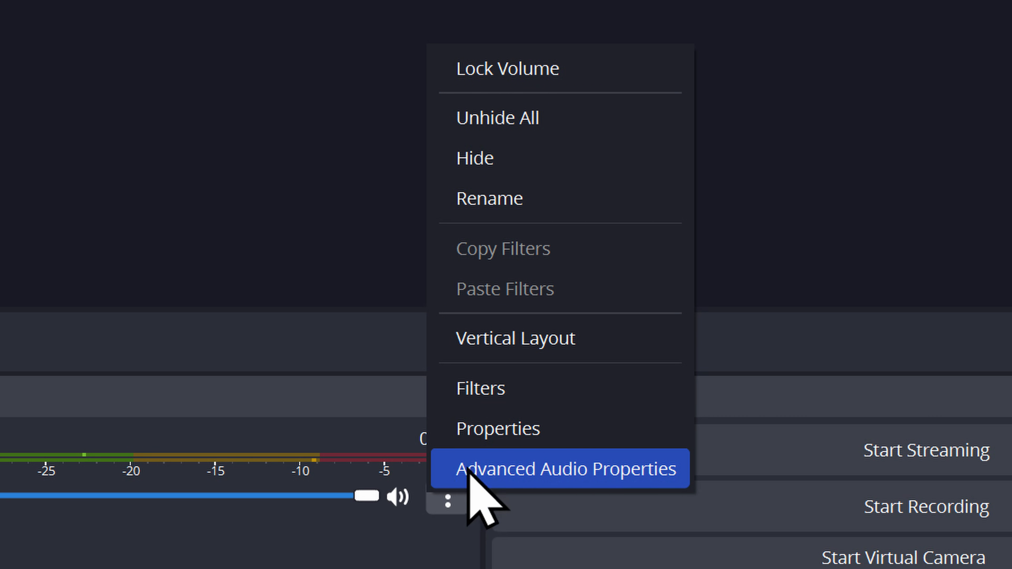
{"action": "left_click", "coordinate": [559, 468]}
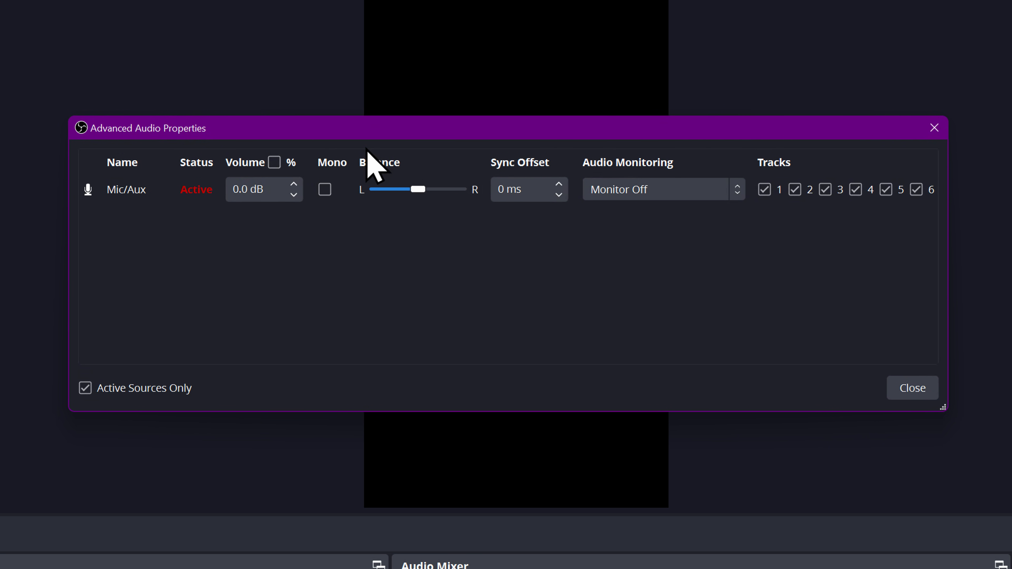
{"action": "mouse_move", "coordinate": [447, 248]}
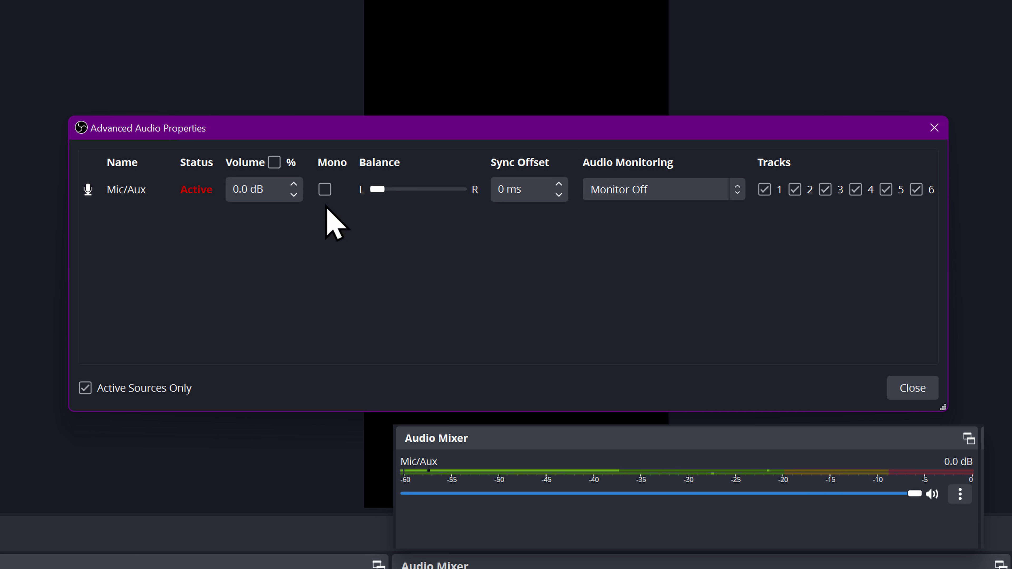
{"action": "left_click", "coordinate": [325, 189]}
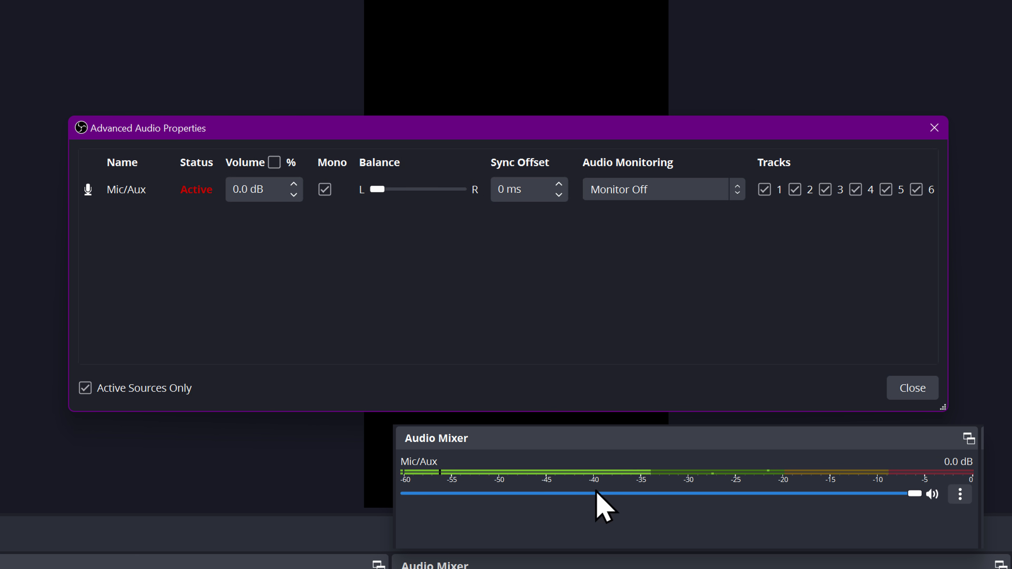
{"action": "mouse_move", "coordinate": [752, 494]}
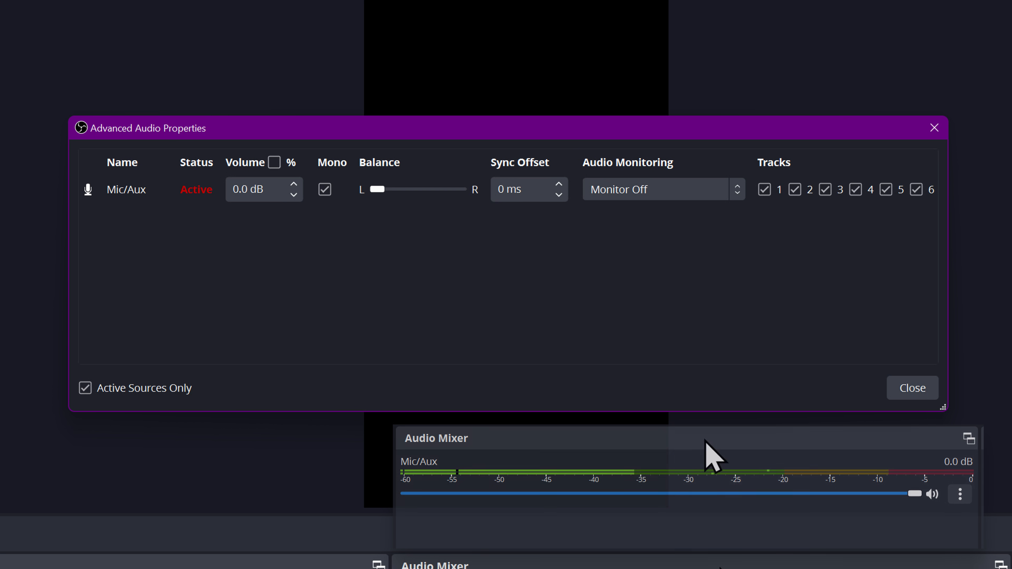
{"action": "mouse_move", "coordinate": [911, 387]}
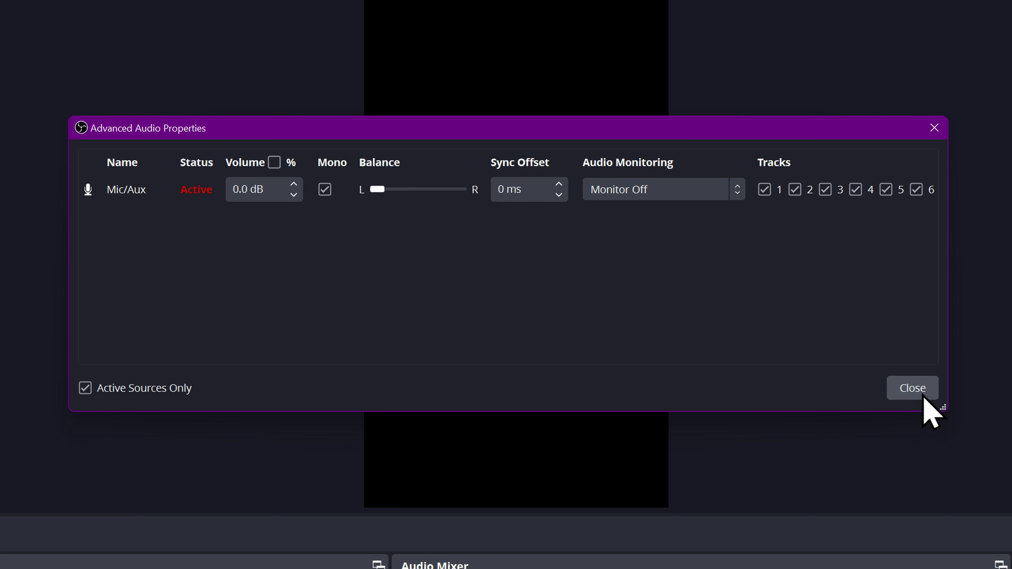
{"action": "left_click", "coordinate": [911, 388]}
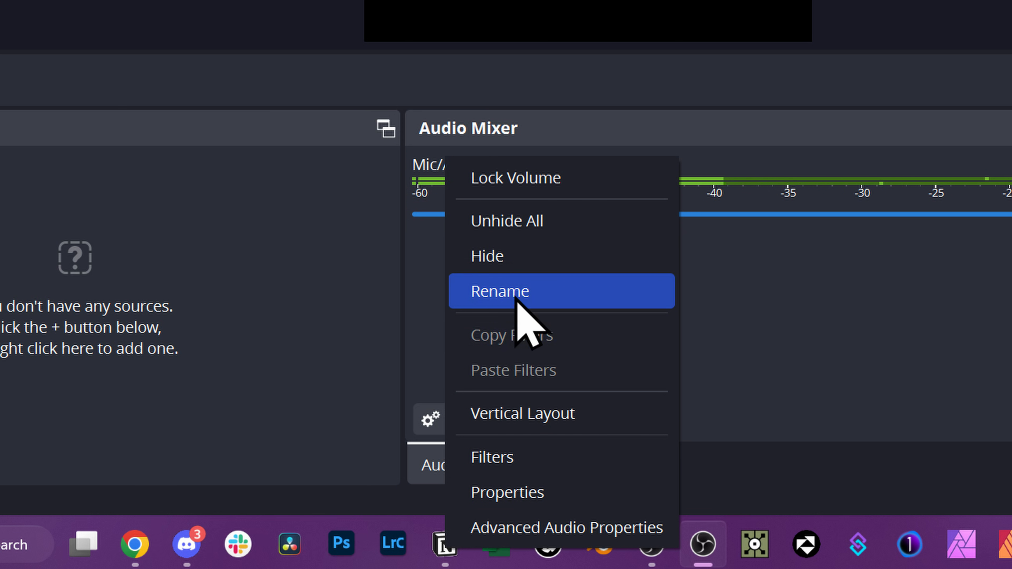
Rename the Mic/Aux channel to 'Mic1 (Left) - Desktop Mic'.
{"action": "left_click", "coordinate": [498, 290]}
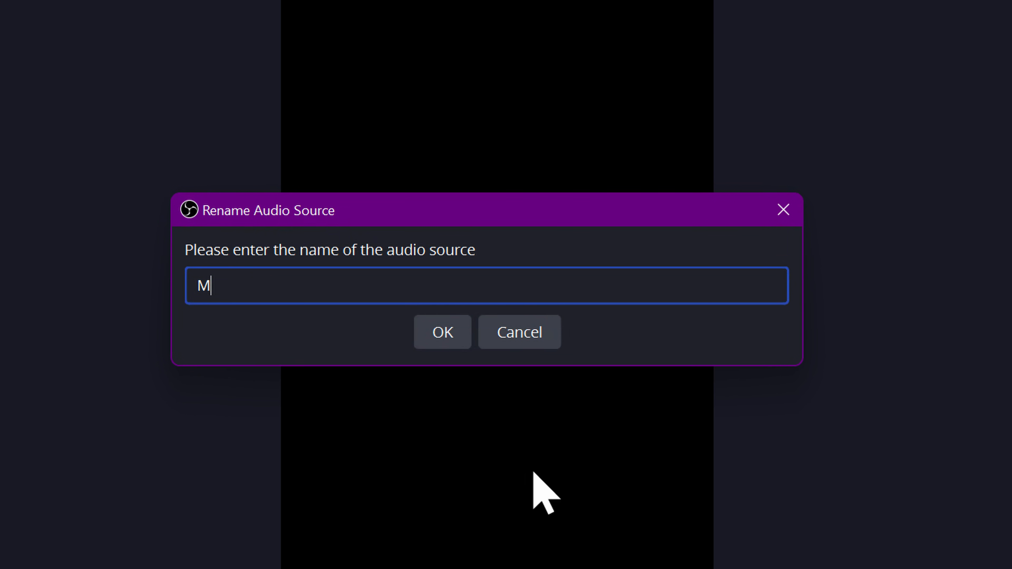
{"action": "type", "text": "ic1 (Left)"}
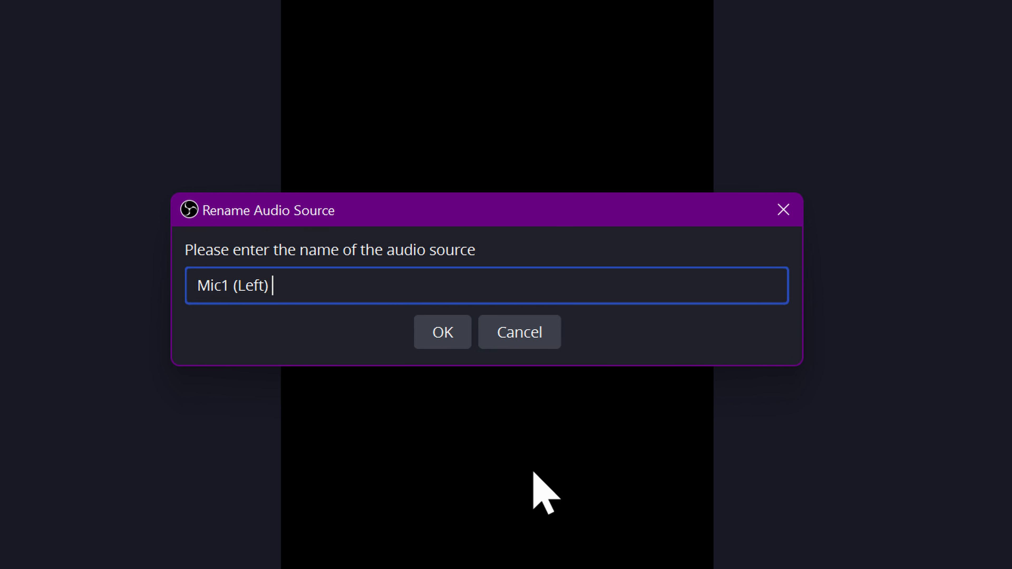
{"action": "type", "text": "- Desktop M"}
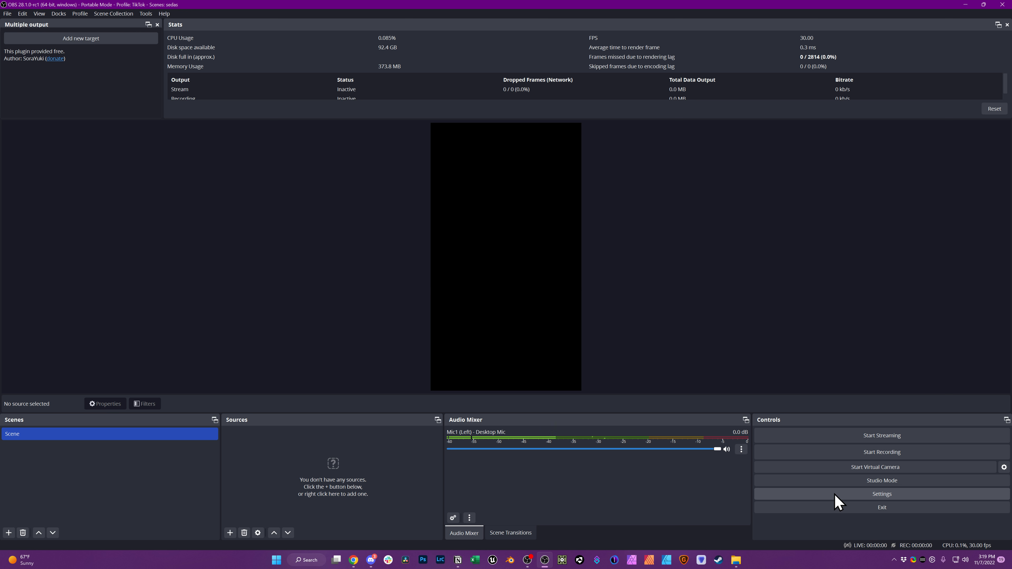
Set Mic/Auxiliary Audio 2 to the Soundcraft Mic/Line In 01/02 device, adding a Mic/Aux 2 channel.
{"action": "left_click", "coordinate": [881, 494]}
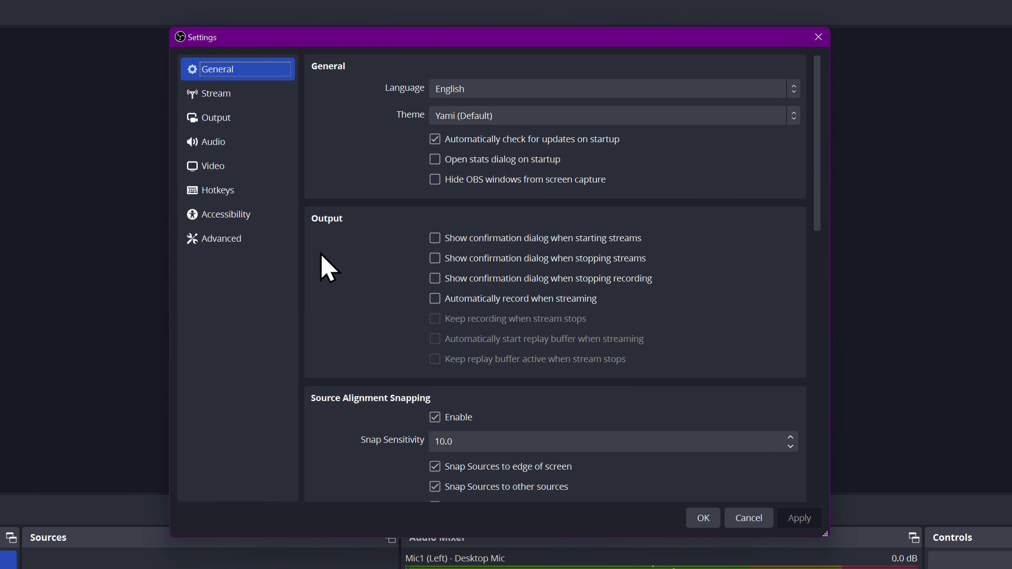
{"action": "left_click", "coordinate": [215, 142]}
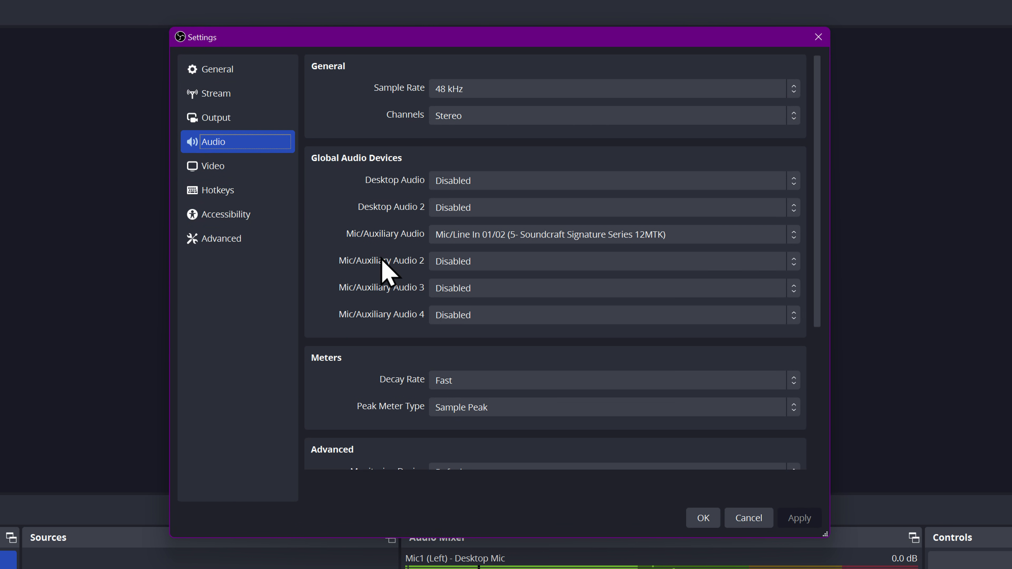
{"action": "left_click", "coordinate": [610, 261]}
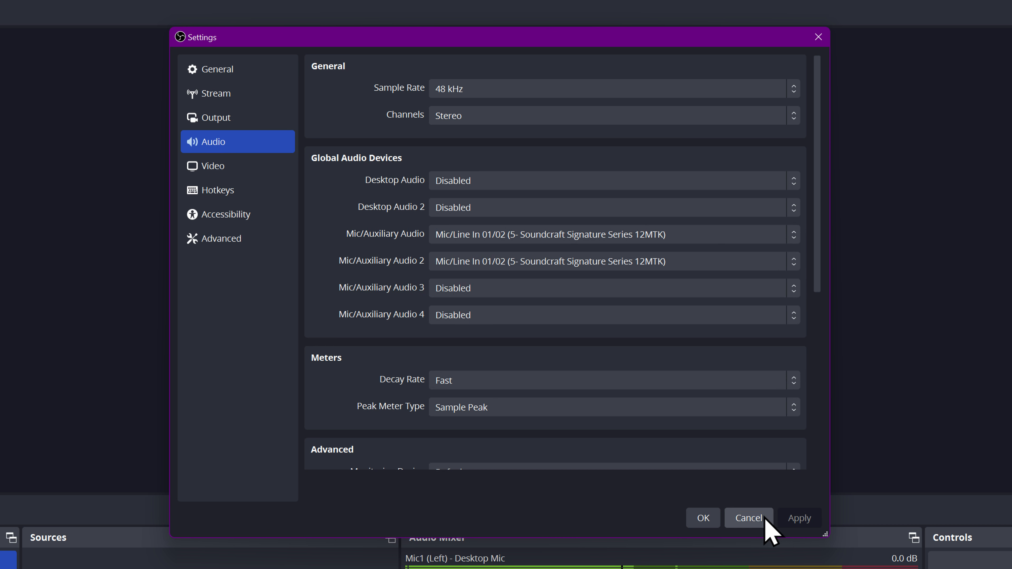
{"action": "left_click", "coordinate": [747, 517]}
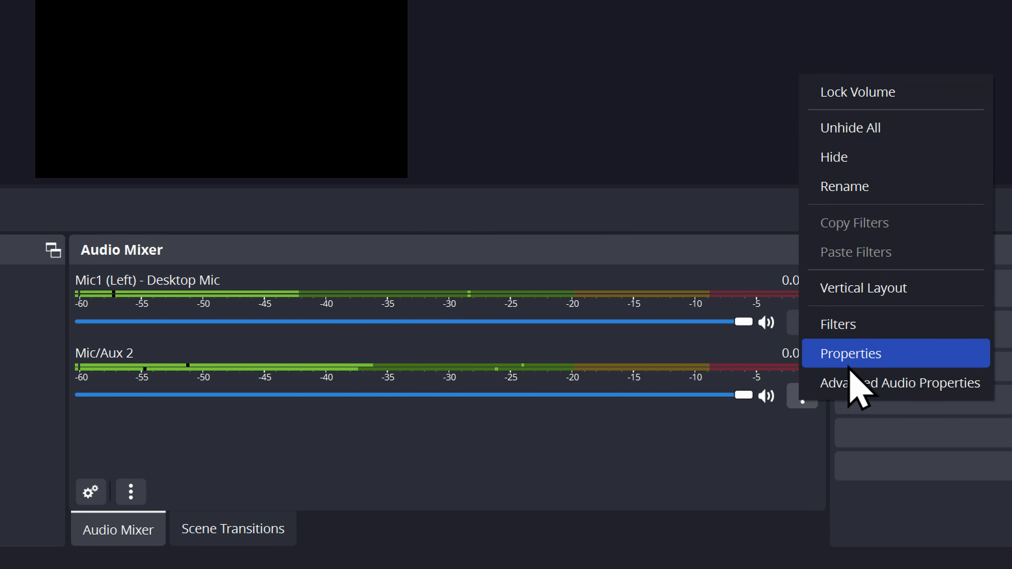
Pan Mic/Aux 2's balance fully right in Advanced Audio Properties.
{"action": "left_click", "coordinate": [900, 382]}
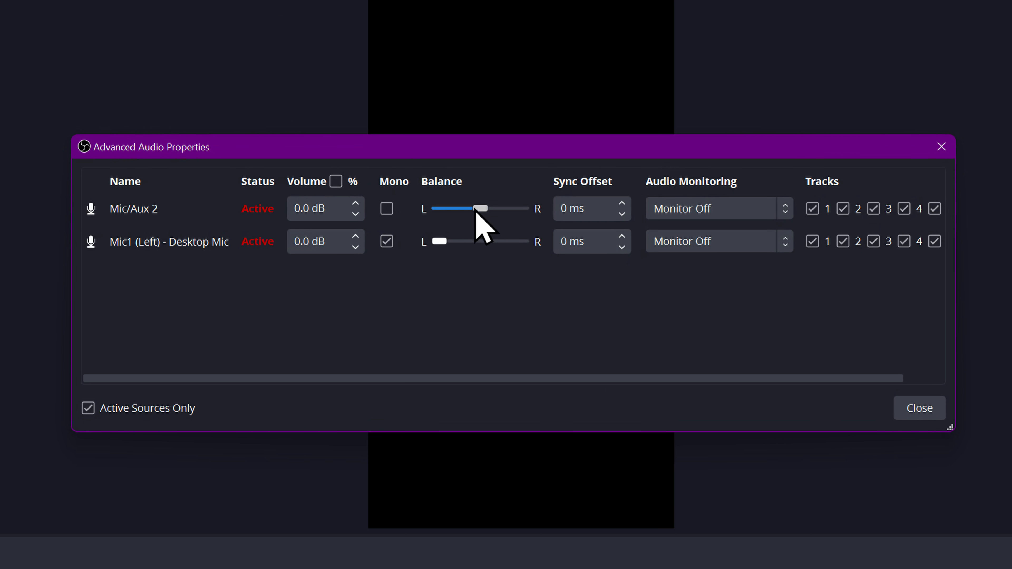
{"action": "left_click_drag", "start_coordinate": [480, 208], "coordinate": [521, 208]}
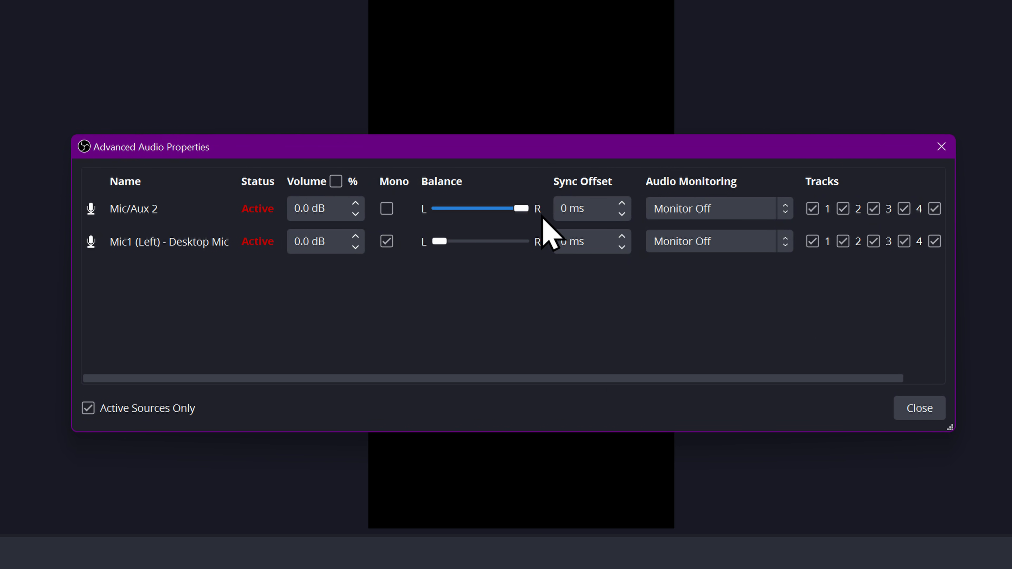
{"action": "left_click", "coordinate": [386, 209]}
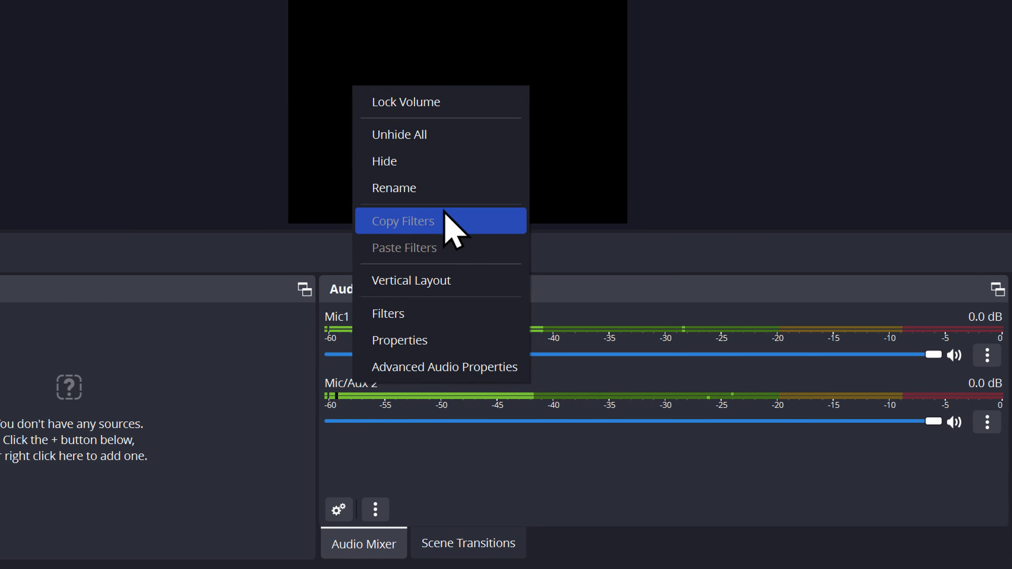
Rename the second mic to 'Mic2 (Right) - Wireless Mic' and reopen its options to make it mono.
{"action": "left_click", "coordinate": [393, 187]}
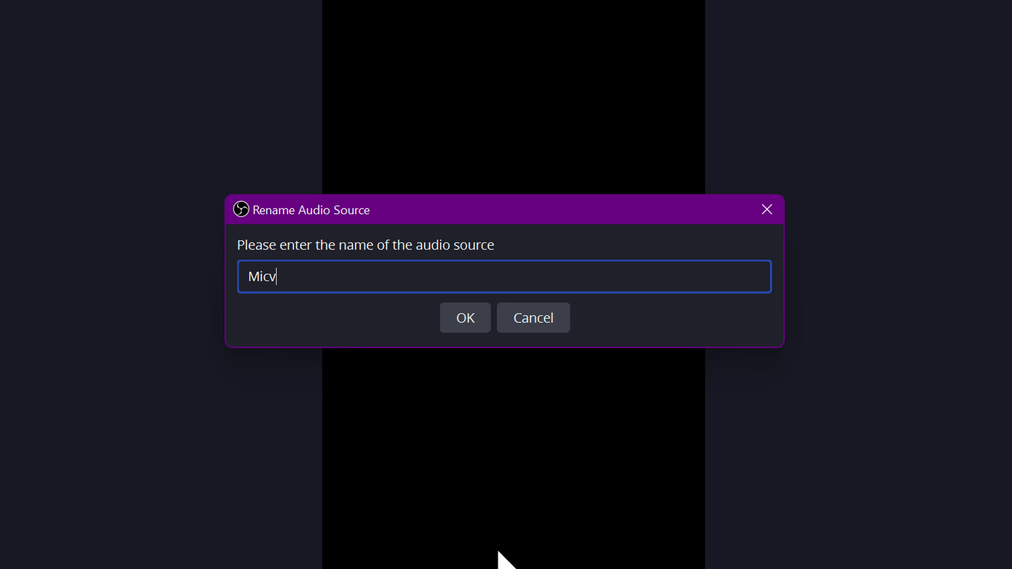
{"action": "type", "text": "2 (Righ"}
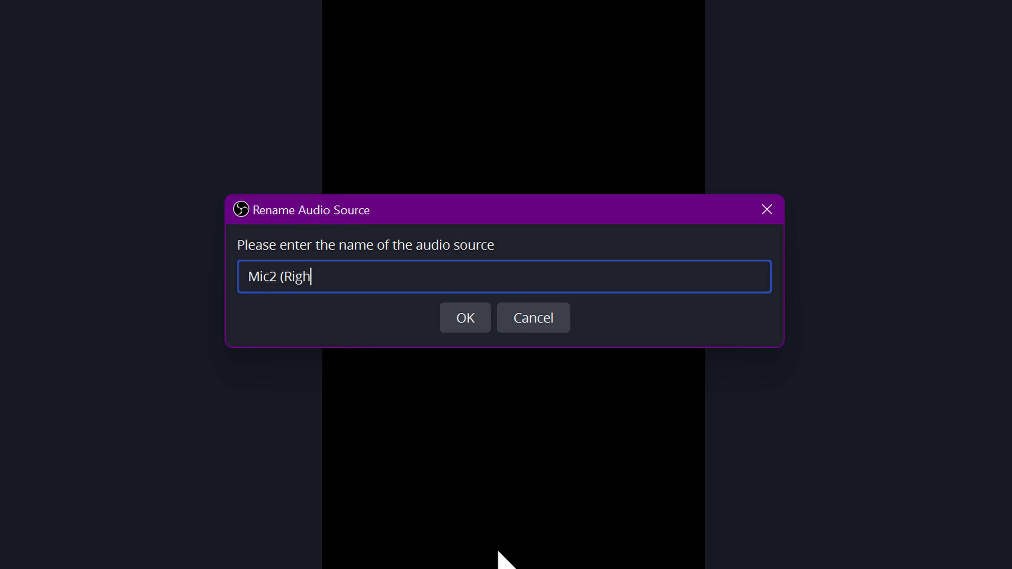
{"action": "type", "text": "t) - Wire"}
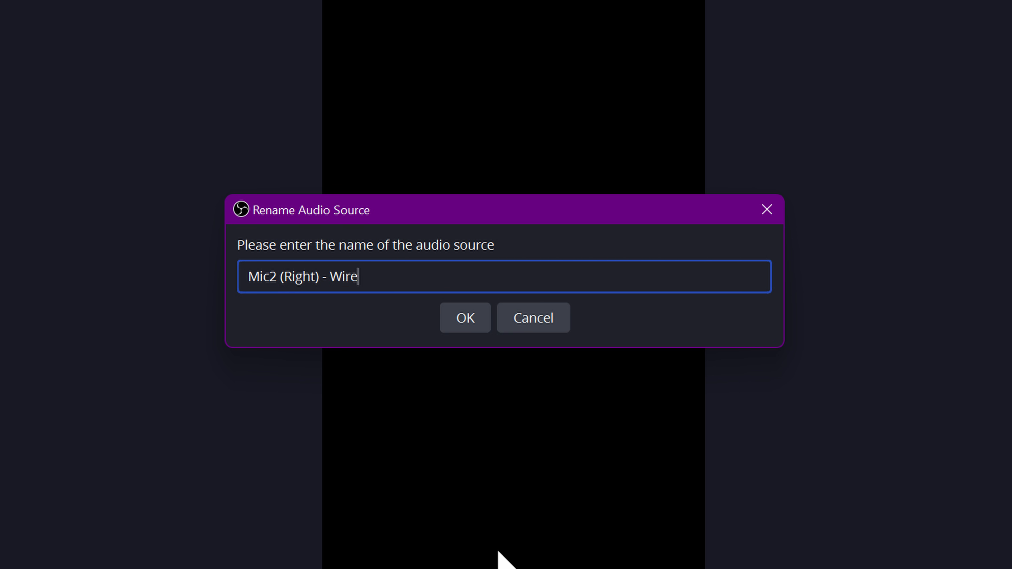
{"action": "left_click", "coordinate": [465, 317]}
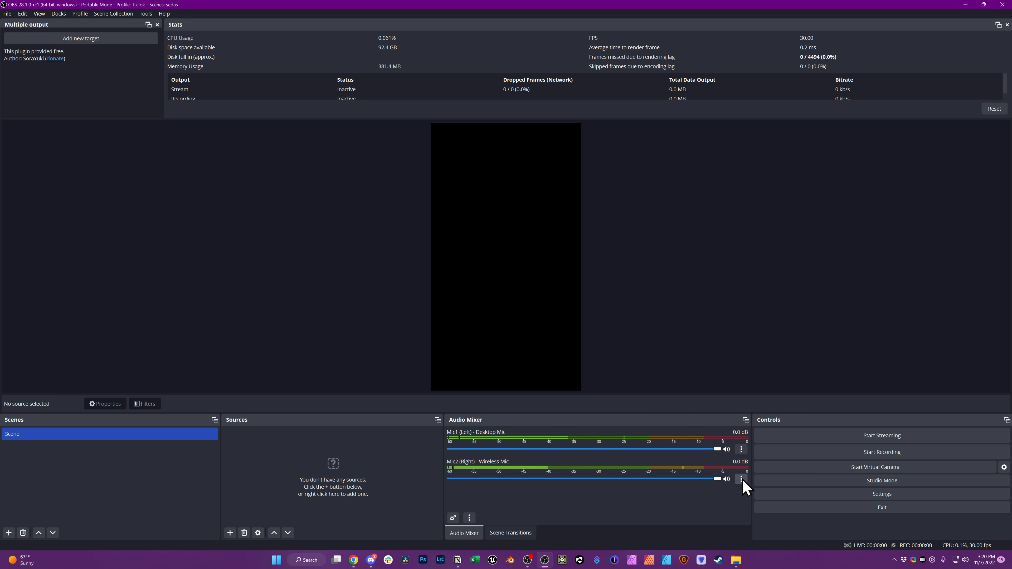
{"action": "left_click", "coordinate": [741, 479]}
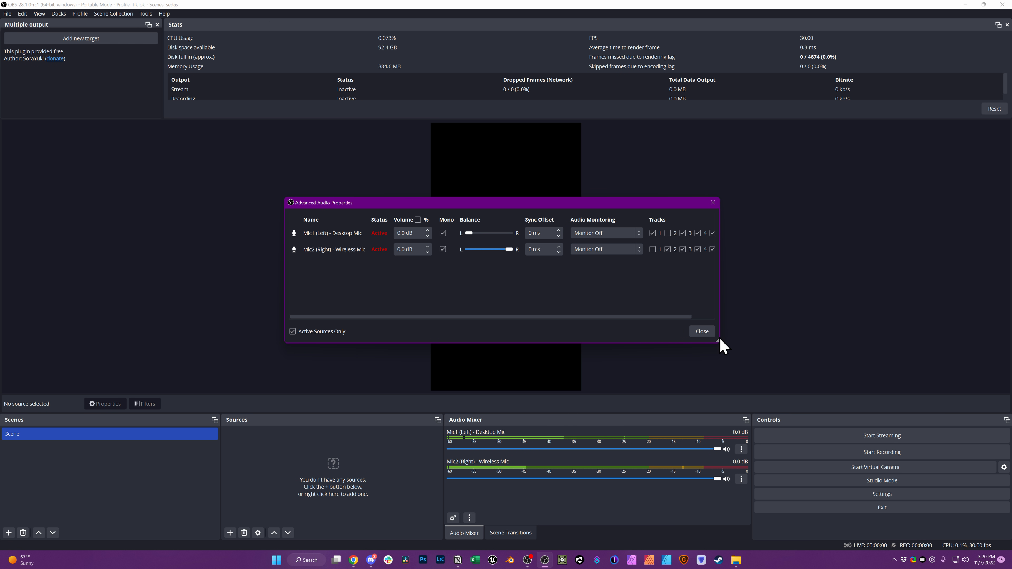
Close Advanced Audio Properties, leaving both renamed mics live in the mixer.
{"action": "left_click", "coordinate": [700, 331]}
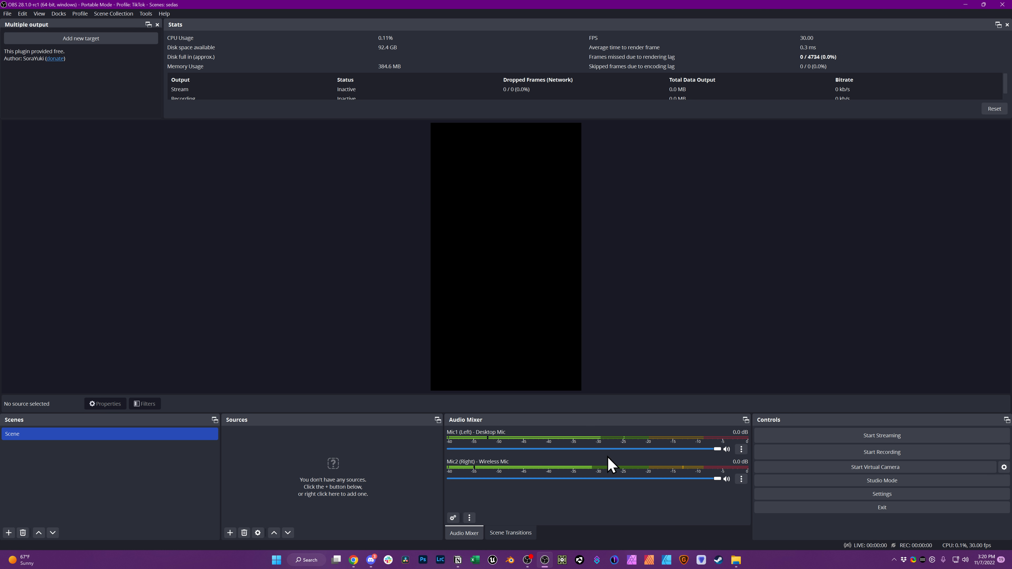
{"action": "mouse_move", "coordinate": [853, 545]}
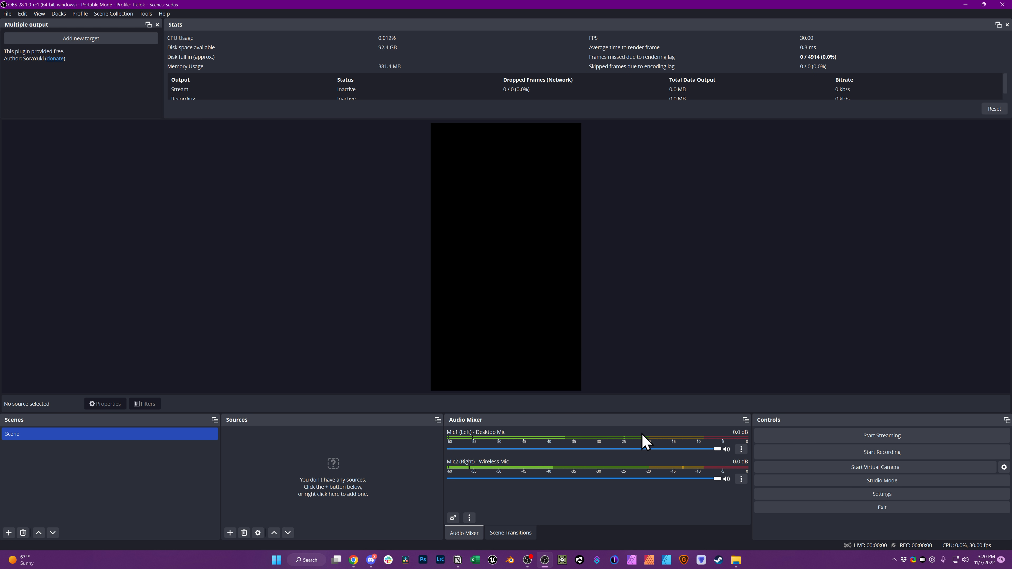
{"action": "mouse_move", "coordinate": [677, 478]}
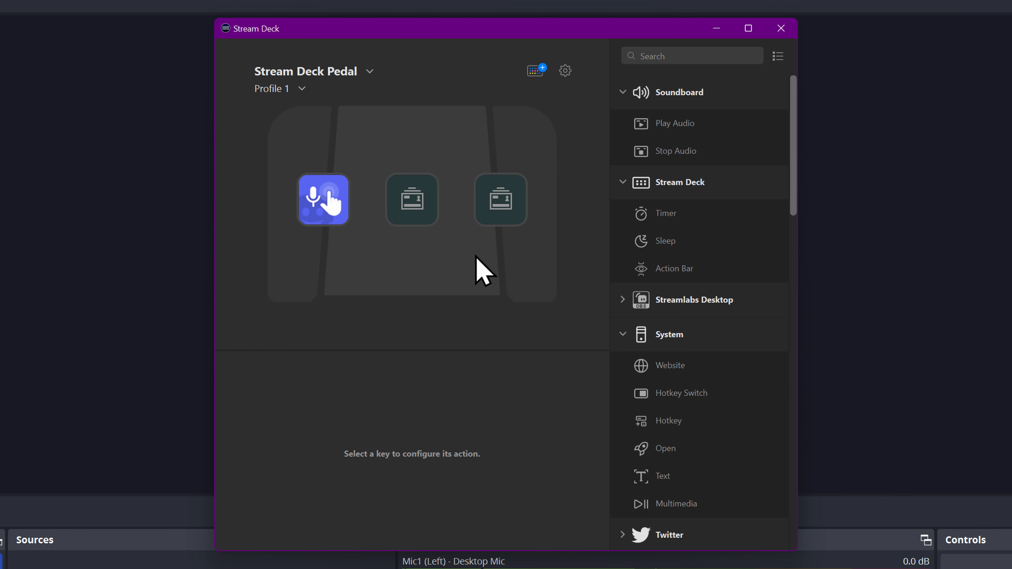
Delete the OBS scene action from the third pedal key and scroll to the Multi Action plugins.
{"action": "left_click", "coordinate": [500, 199]}
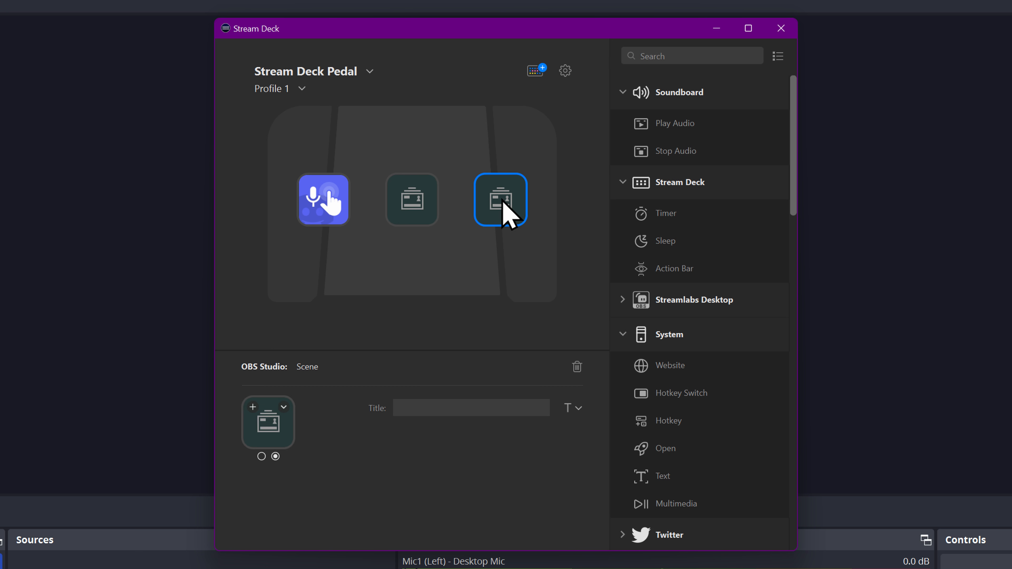
{"action": "left_click", "coordinate": [501, 199]}
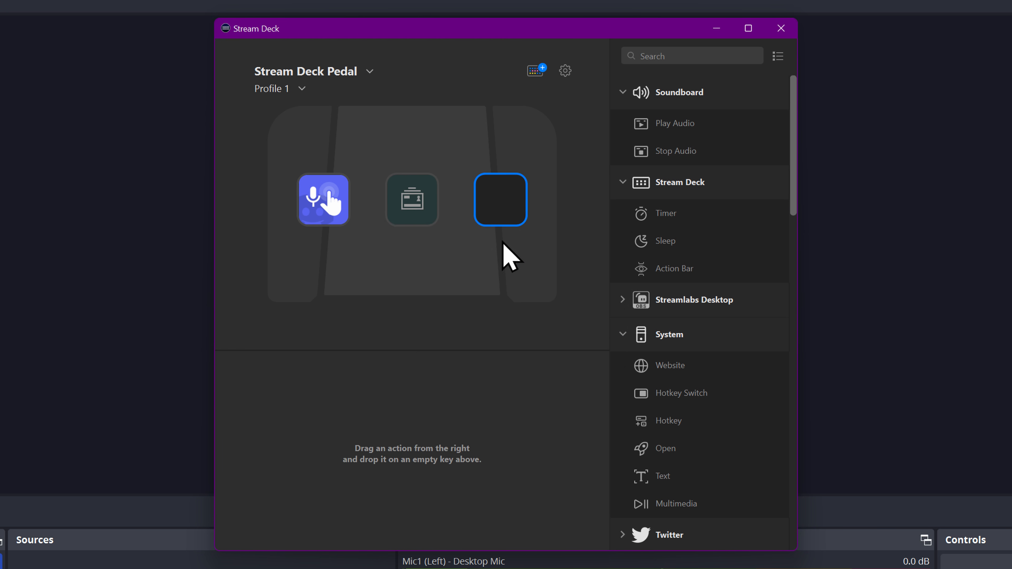
{"action": "mouse_move", "coordinate": [509, 233]}
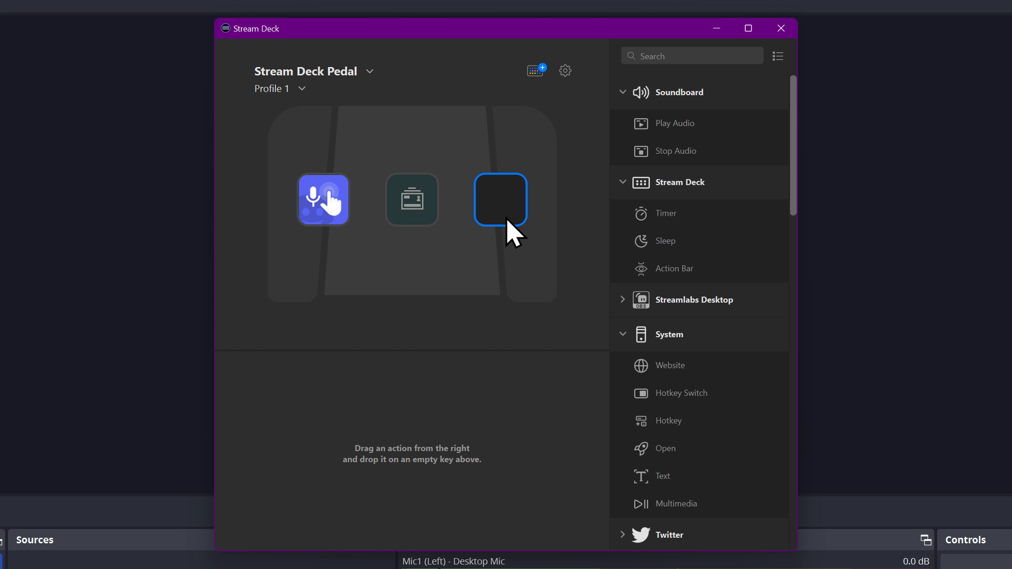
{"action": "mouse_move", "coordinate": [725, 371]}
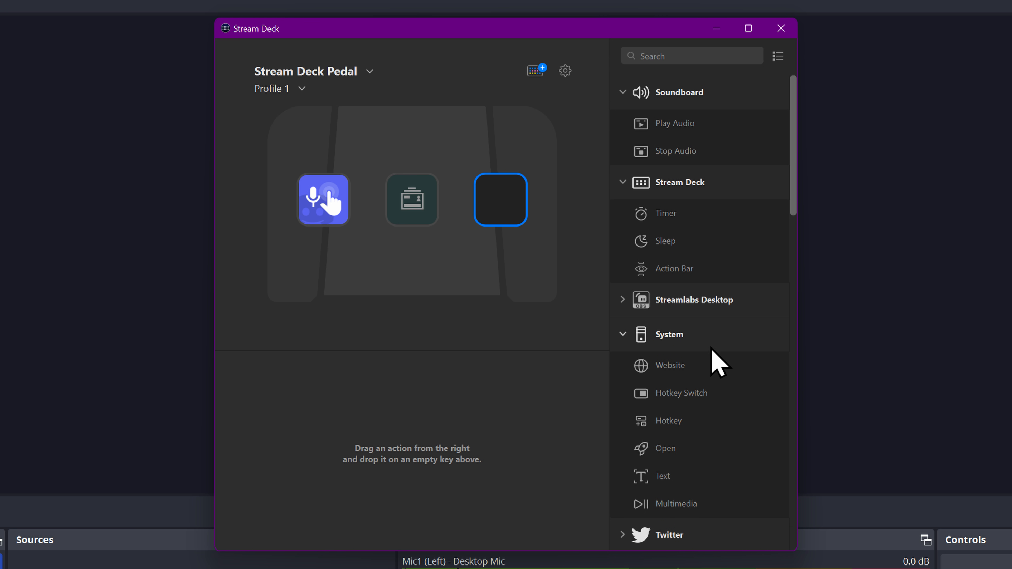
{"action": "mouse_move", "coordinate": [688, 339]}
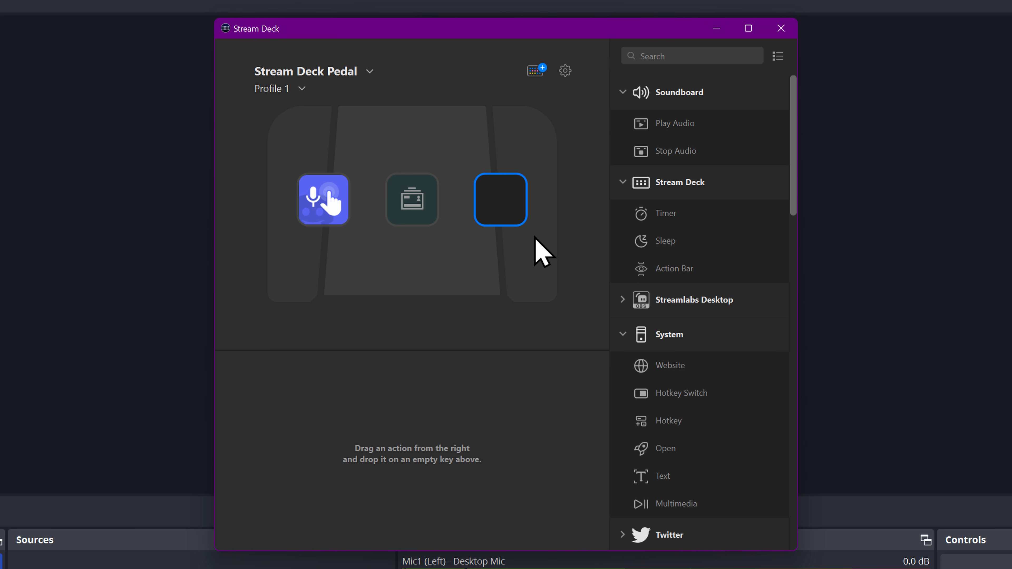
{"action": "mouse_move", "coordinate": [773, 348]}
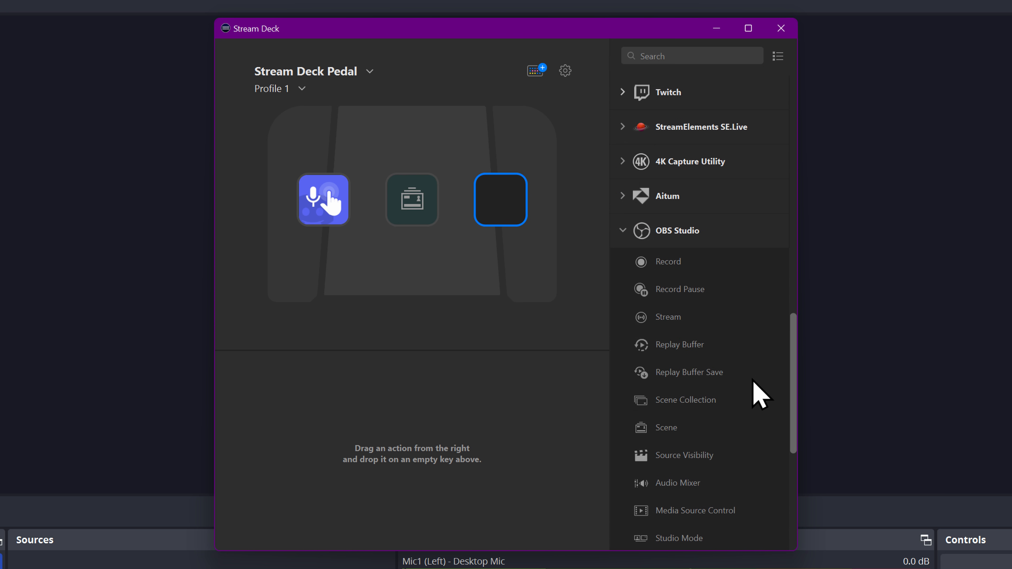
{"action": "scroll", "scroll_direction": "down", "scroll_amount": 3}
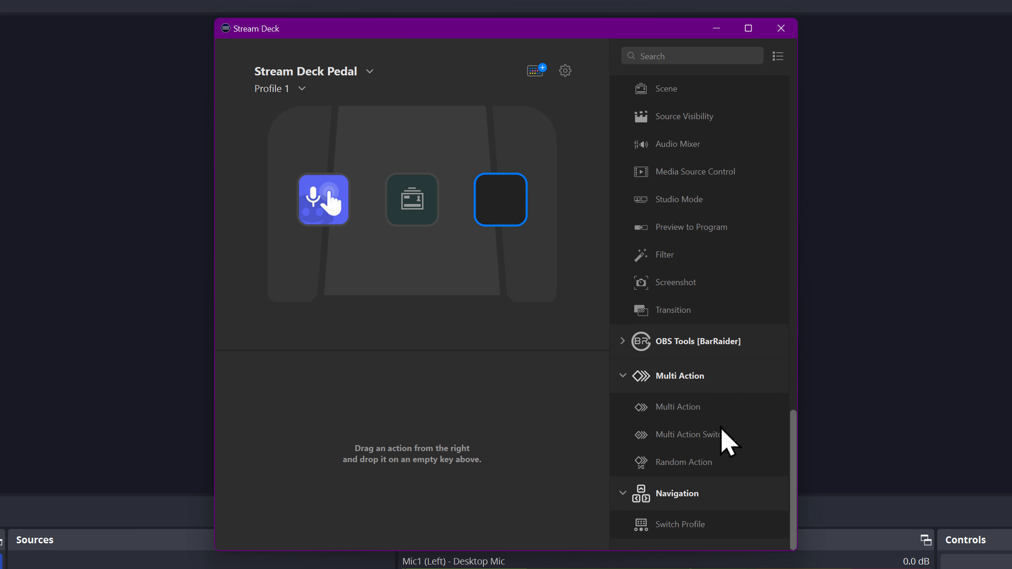
{"action": "mouse_move", "coordinate": [695, 448]}
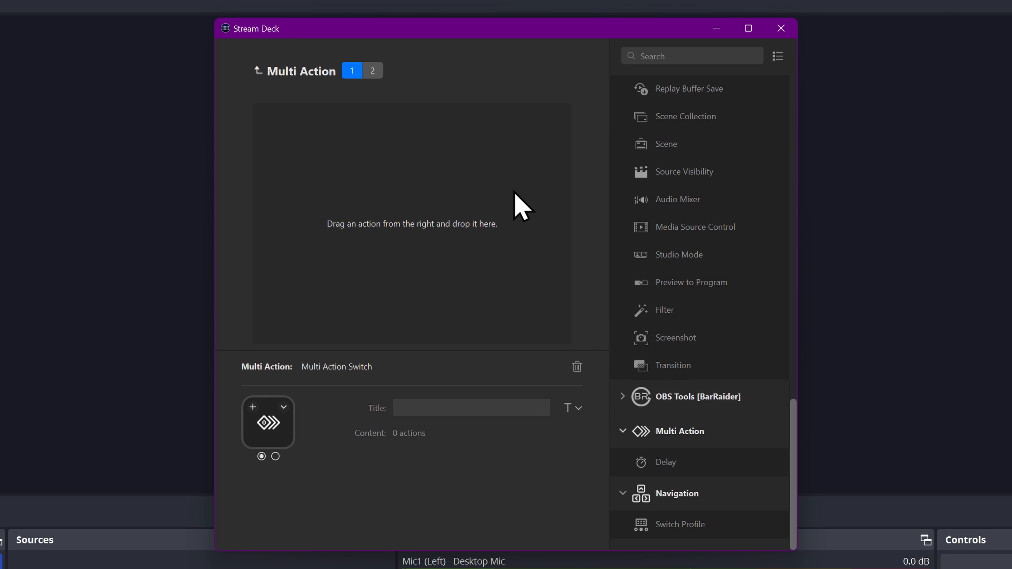
Name the multi-action switch 'Wifi to Desk Mic' and add an OBS Audio Mixer action to state 1.
{"action": "type", "text": "W"}
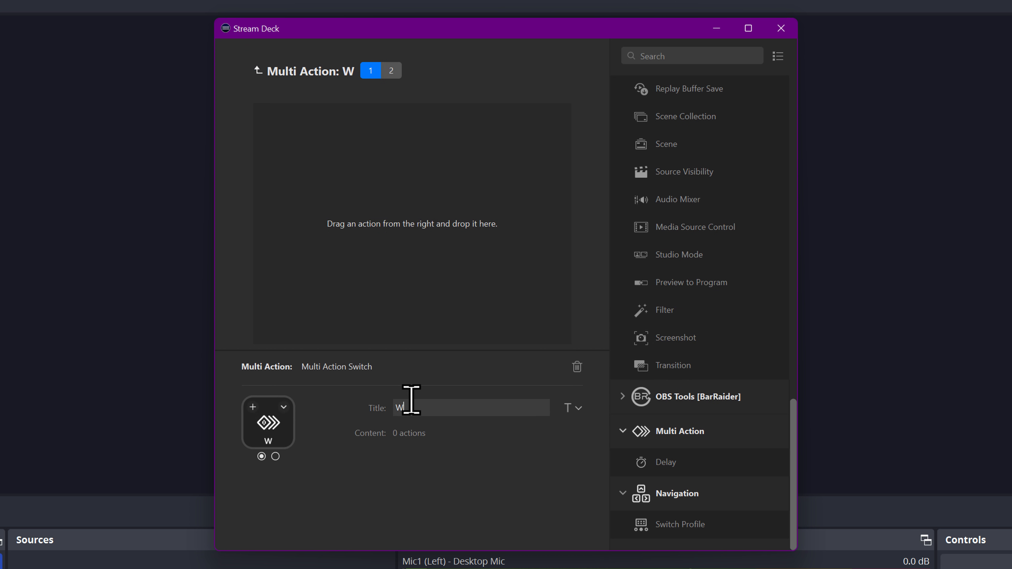
{"action": "type", "text": "ifi to D"}
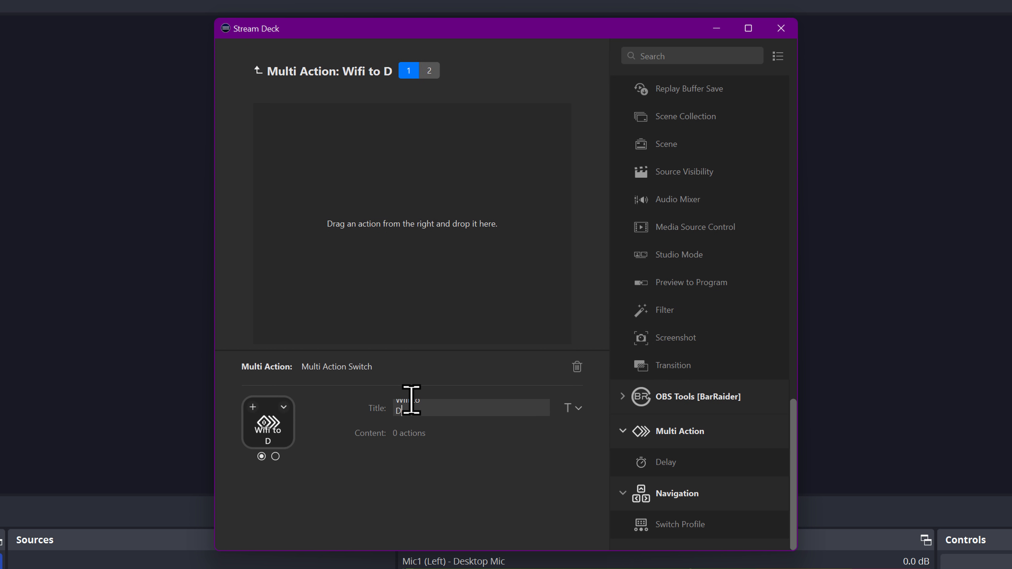
{"action": "type", "text": "esk Mic"}
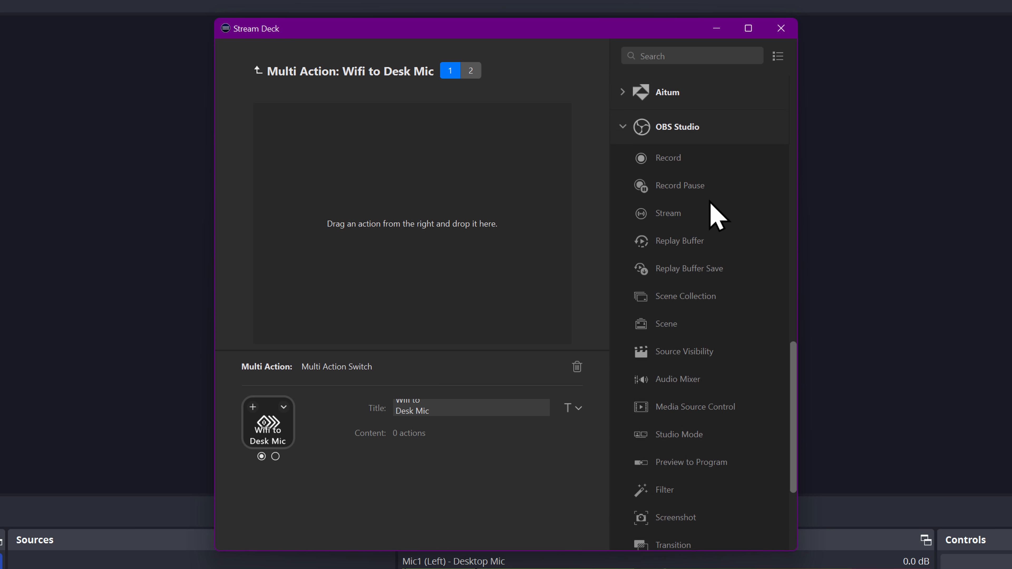
{"action": "mouse_move", "coordinate": [698, 394]}
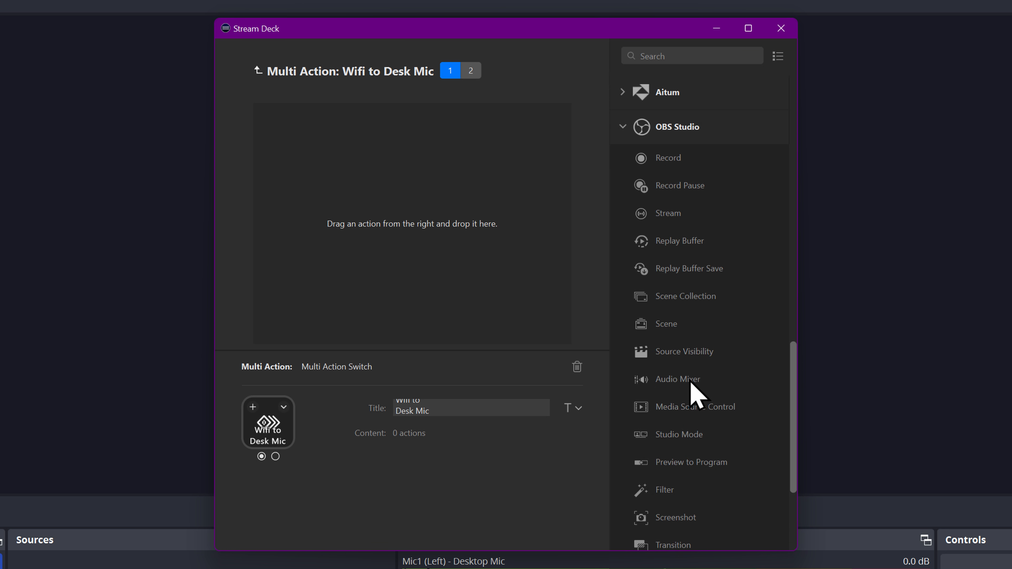
{"action": "left_click_drag", "start_coordinate": [677, 379], "coordinate": [322, 230]}
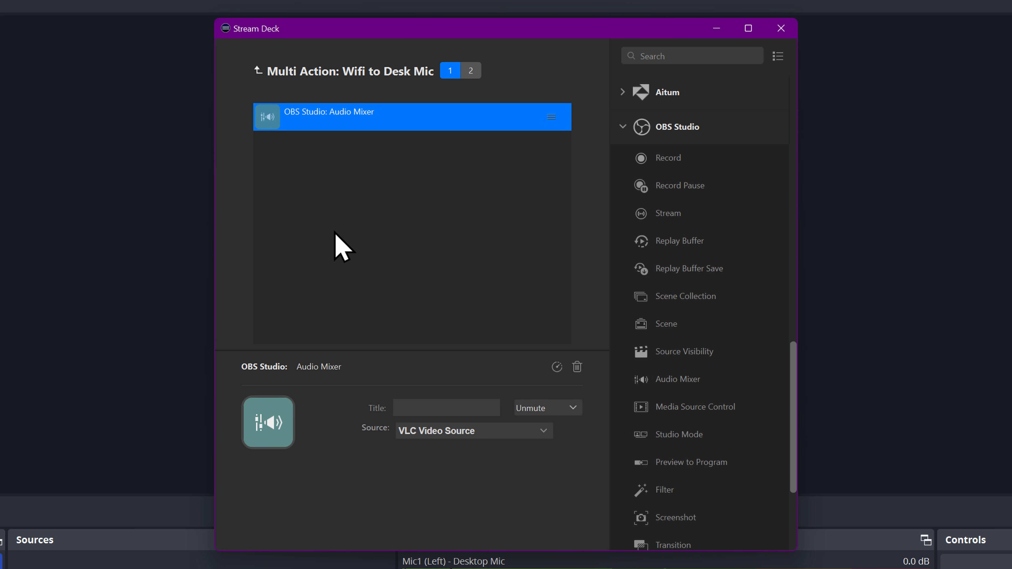
{"action": "mouse_move", "coordinate": [359, 251]}
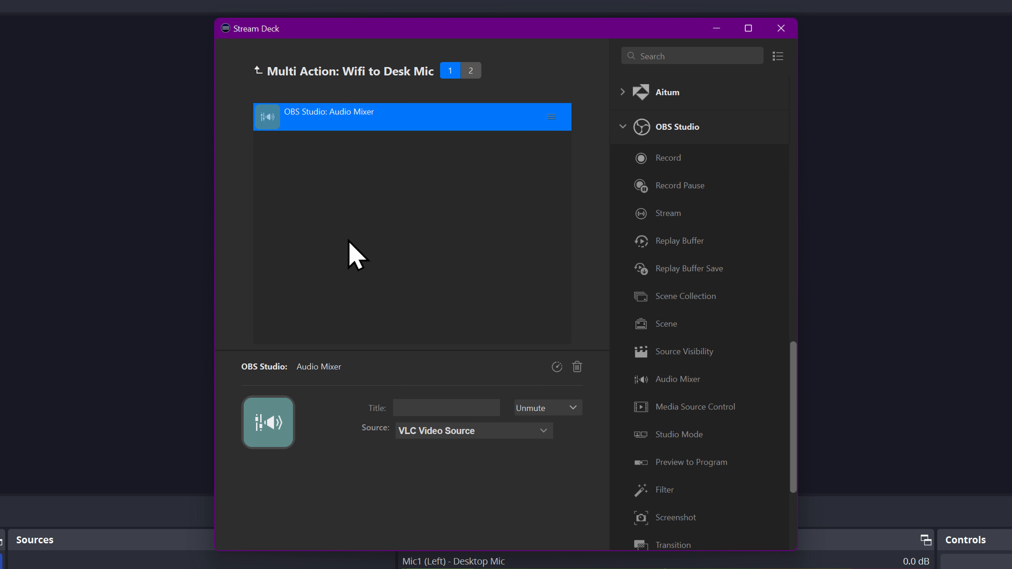
{"action": "mouse_move", "coordinate": [494, 454]}
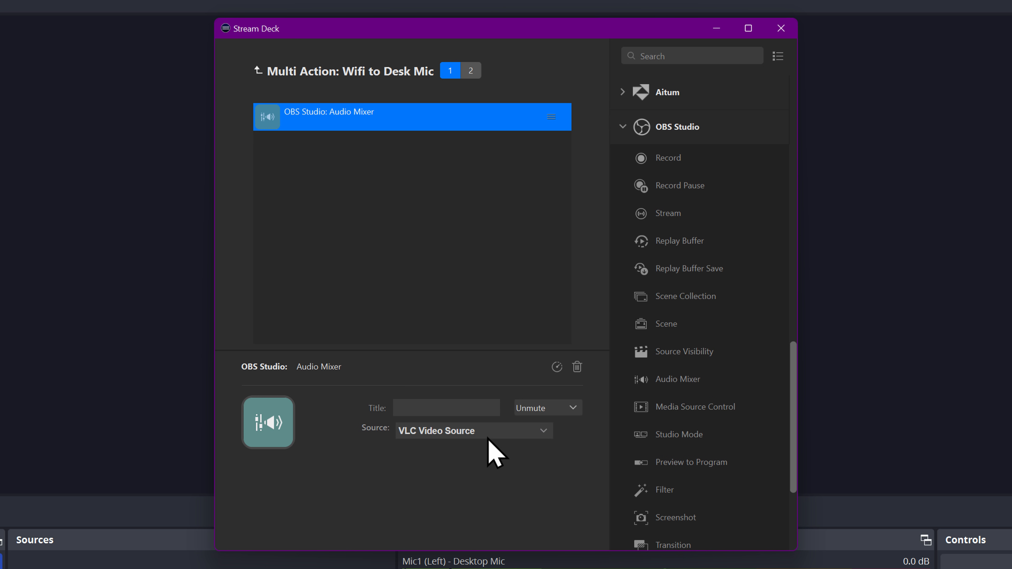
Configure Desk Mute (Mute, Mic/Aux) and Lav Unmute (Unmute, Mic/Aux 2) actions in state 1.
{"action": "left_click", "coordinate": [473, 430]}
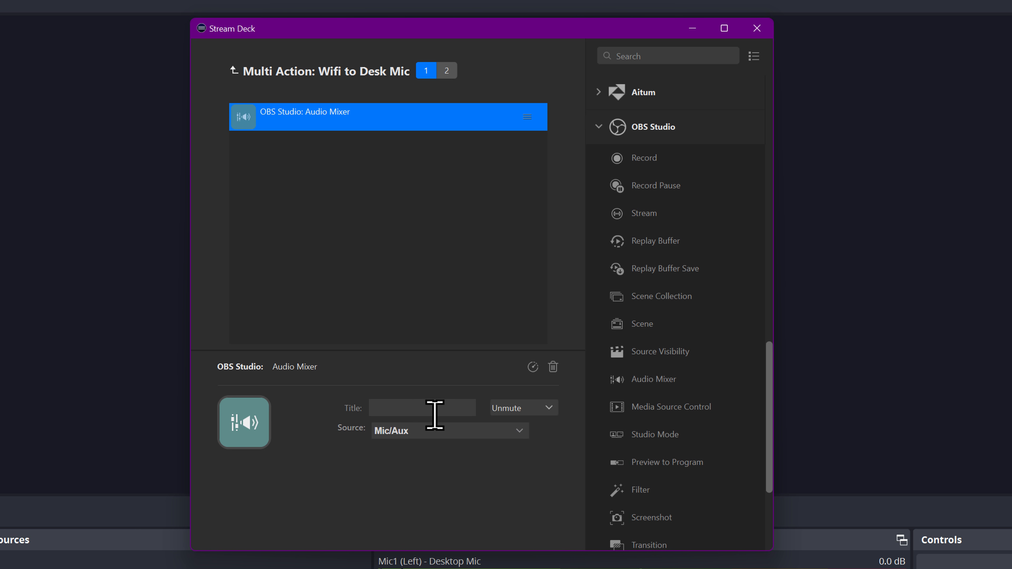
{"action": "left_click", "coordinate": [521, 407]}
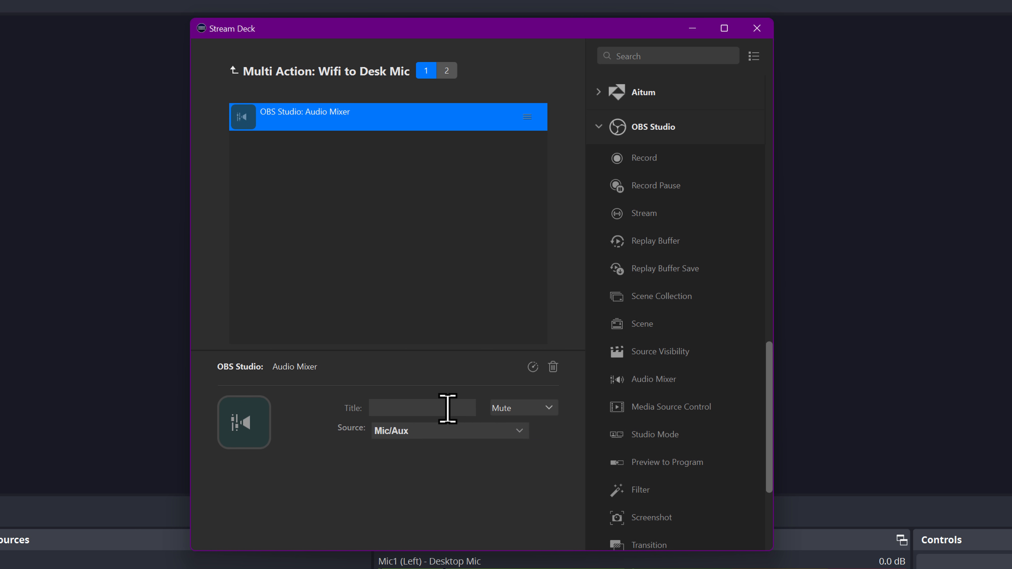
{"action": "type", "text": "Desk M"}
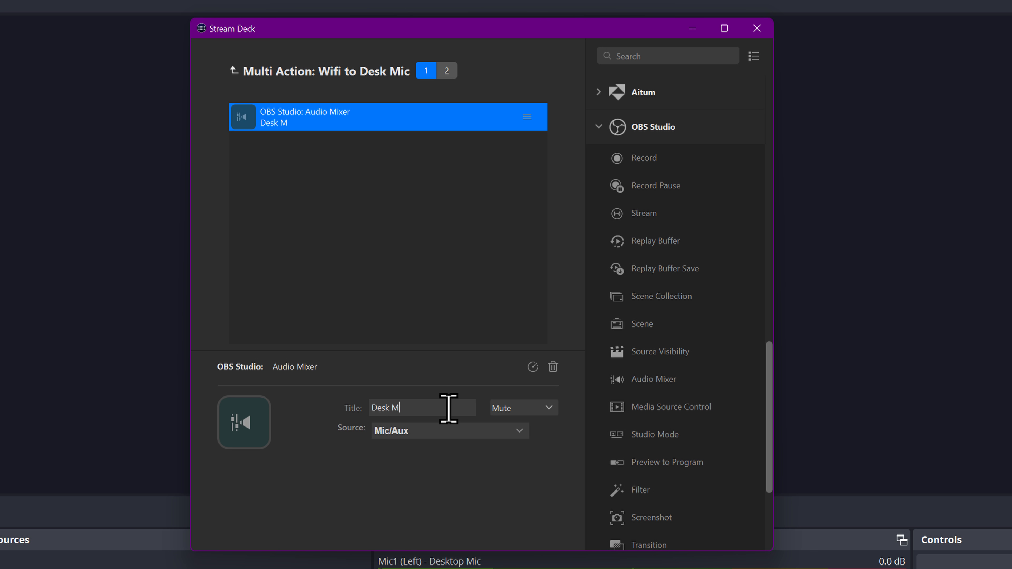
{"action": "type", "text": "ute"}
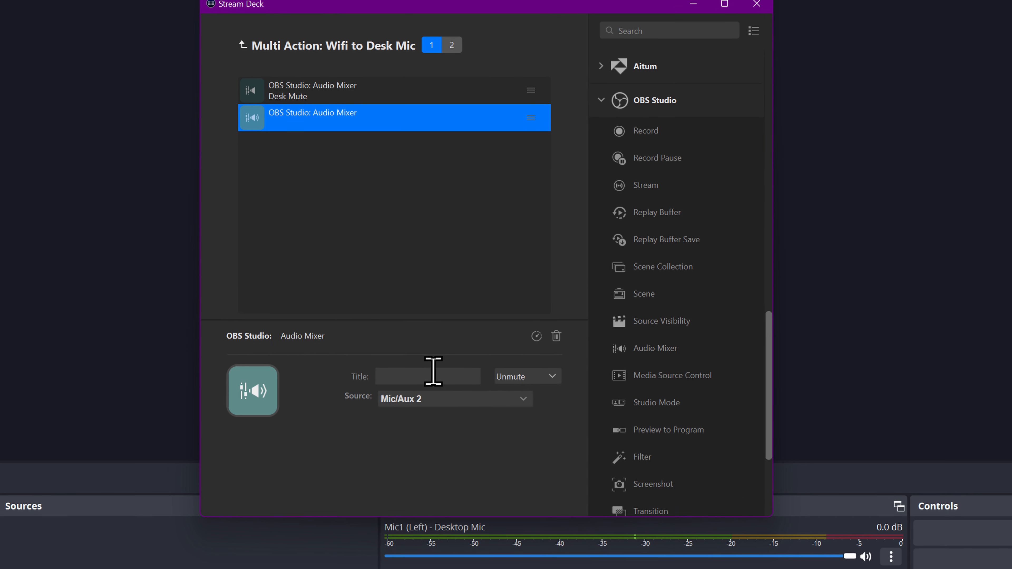
{"action": "type", "text": "Lav Unmute"}
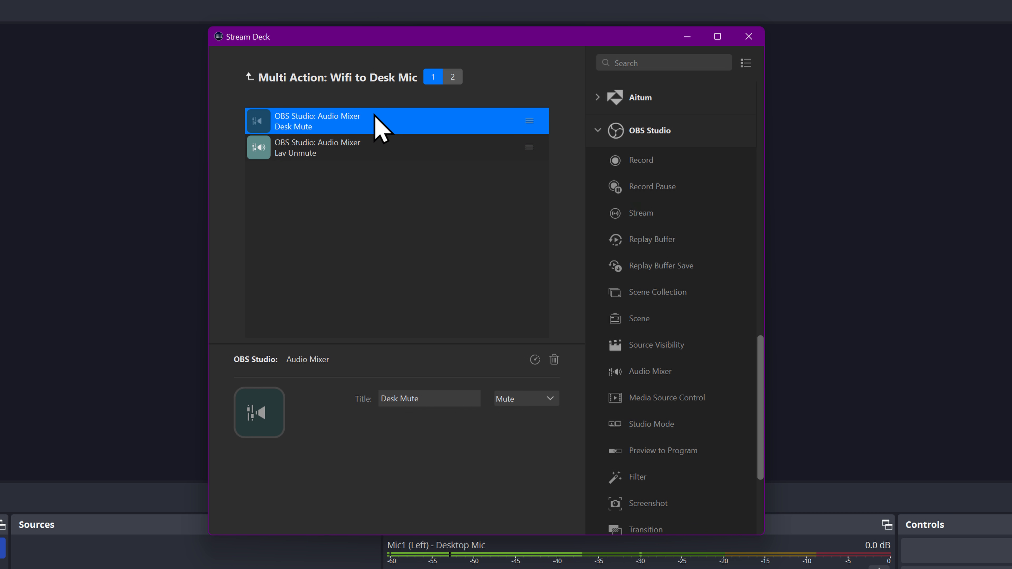
{"action": "left_click", "coordinate": [387, 147]}
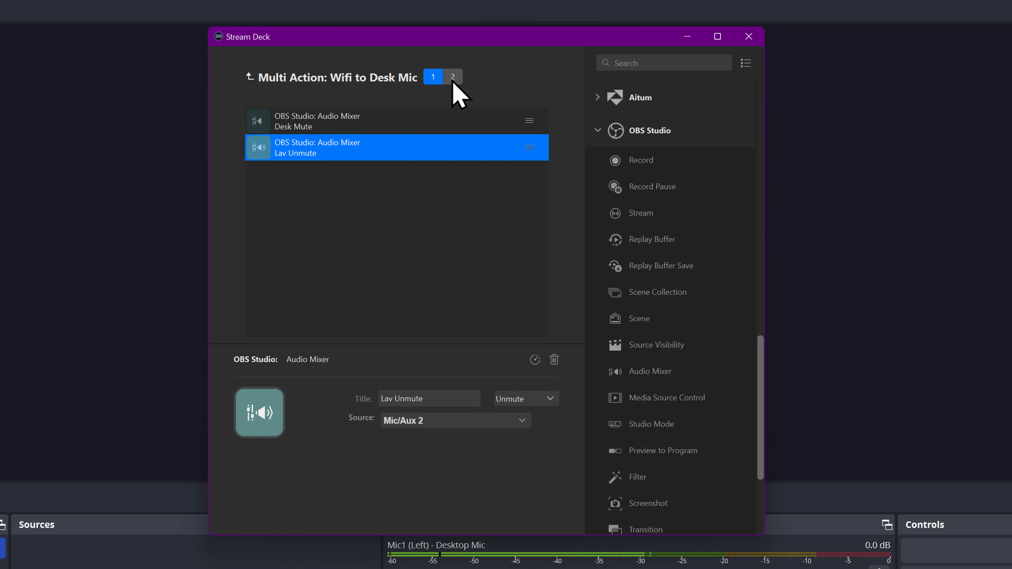
Add an Audio Mixer action titled 'Desk Unmute' to state 2 with the desk mic as source.
{"action": "left_click", "coordinate": [454, 77]}
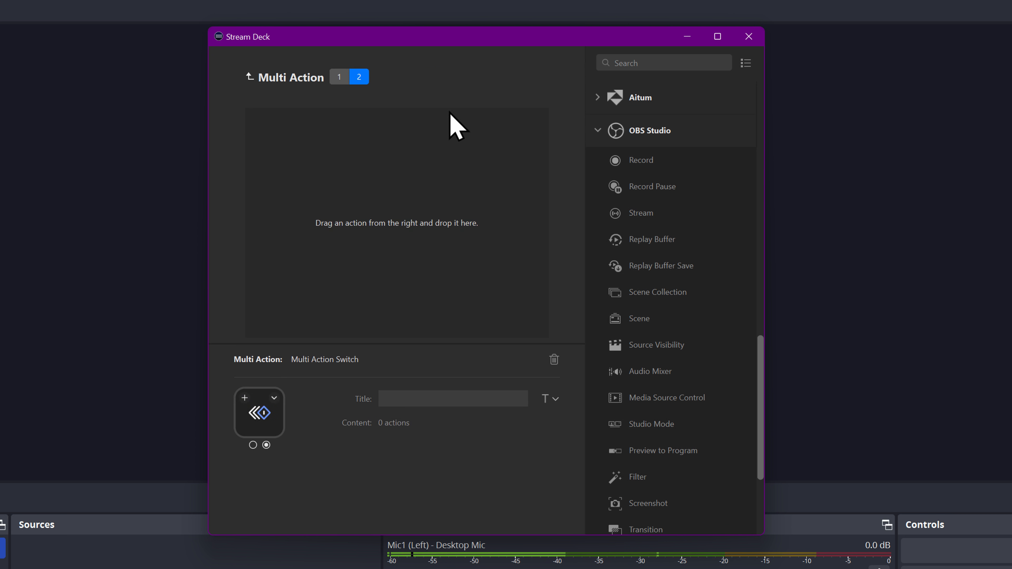
{"action": "left_click_drag", "start_coordinate": [641, 371], "coordinate": [396, 120]}
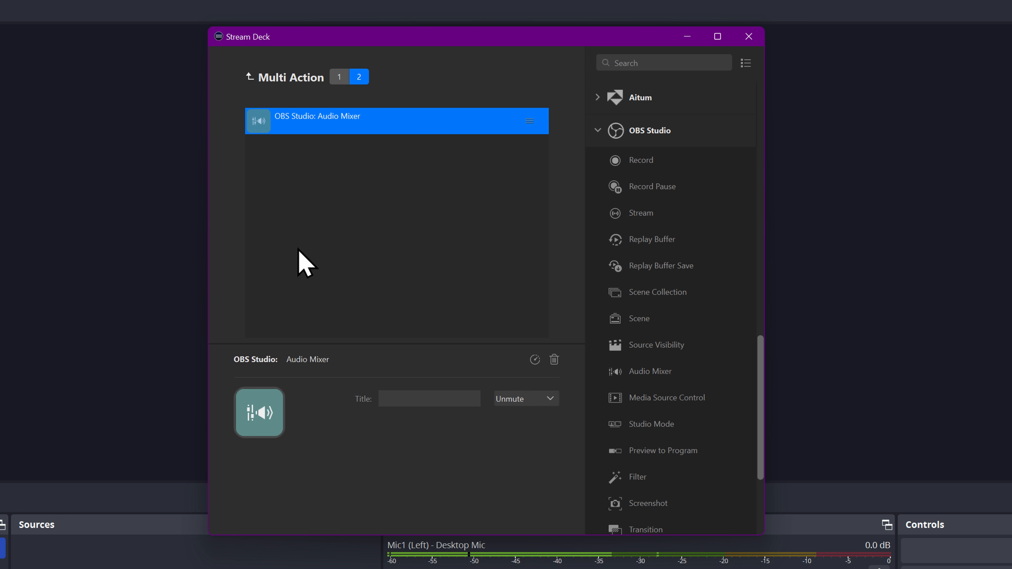
{"action": "type", "text": "Desk Unmute"}
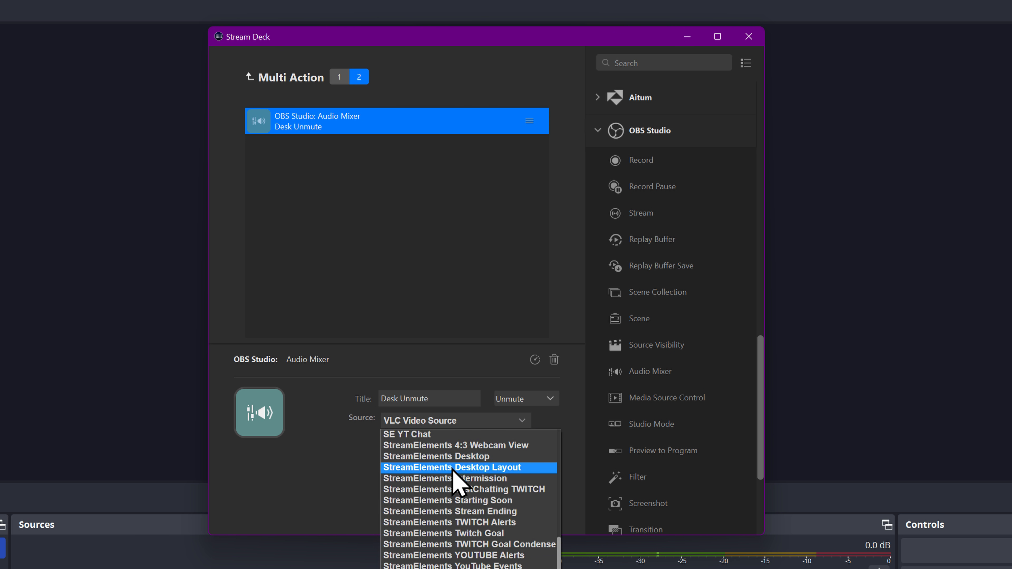
{"action": "left_click", "coordinate": [454, 420]}
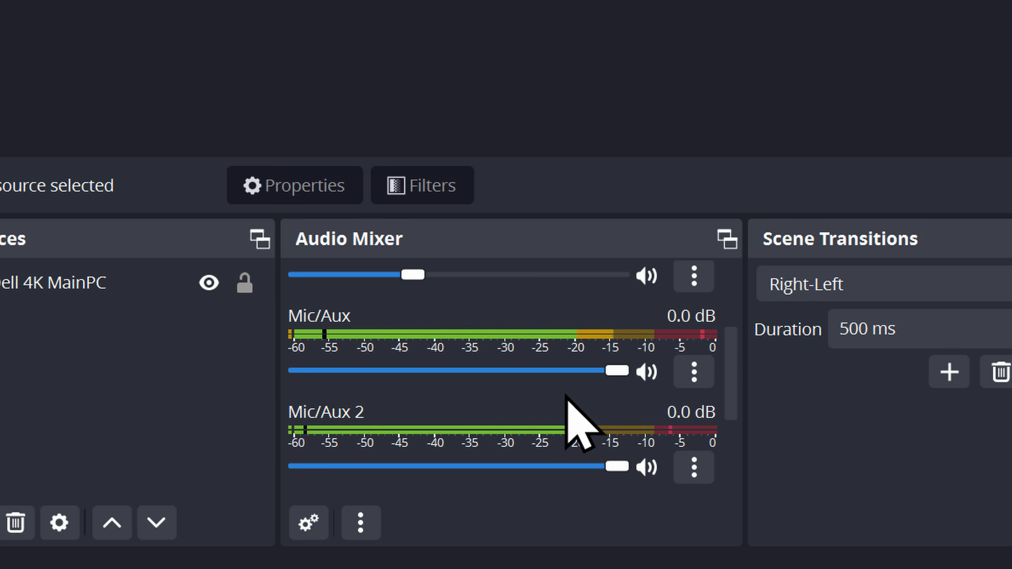
{"action": "left_click", "coordinate": [646, 371]}
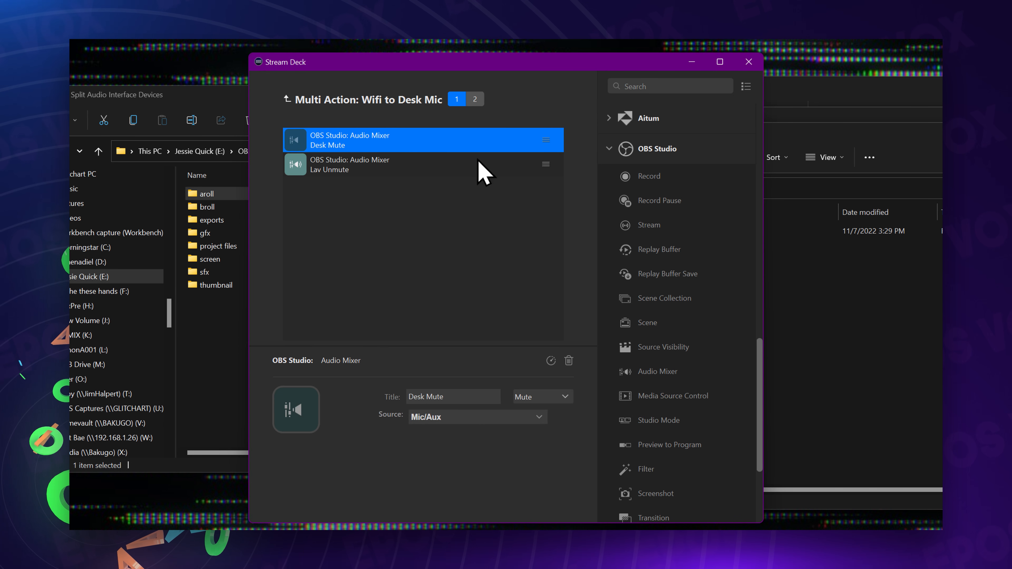
Lower Desk Mute's second custom delay from 100 ms toward 91 ms, keeping the 2 ms one.
{"action": "left_click", "coordinate": [550, 360]}
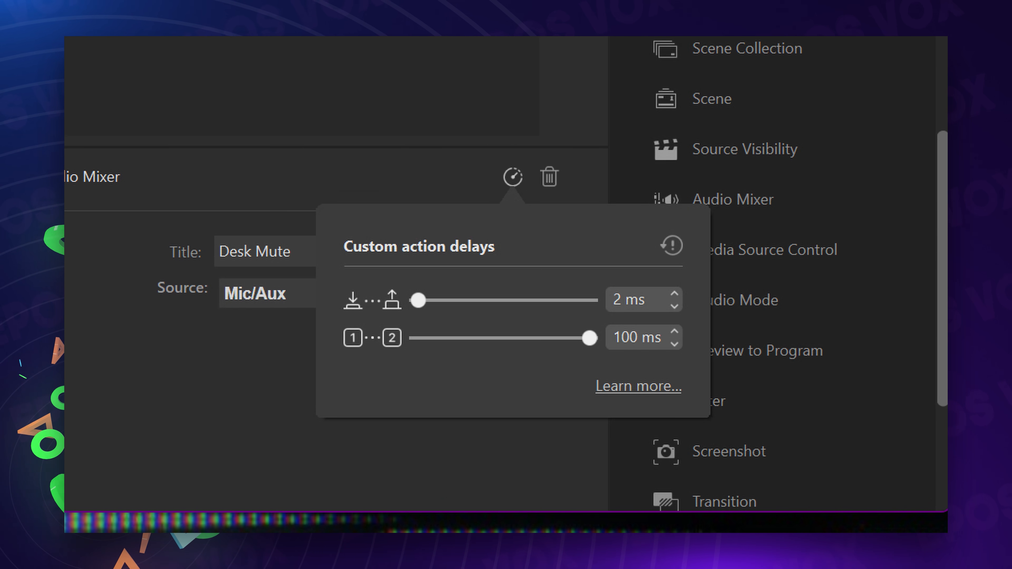
{"action": "mouse_move", "coordinate": [181, 451]}
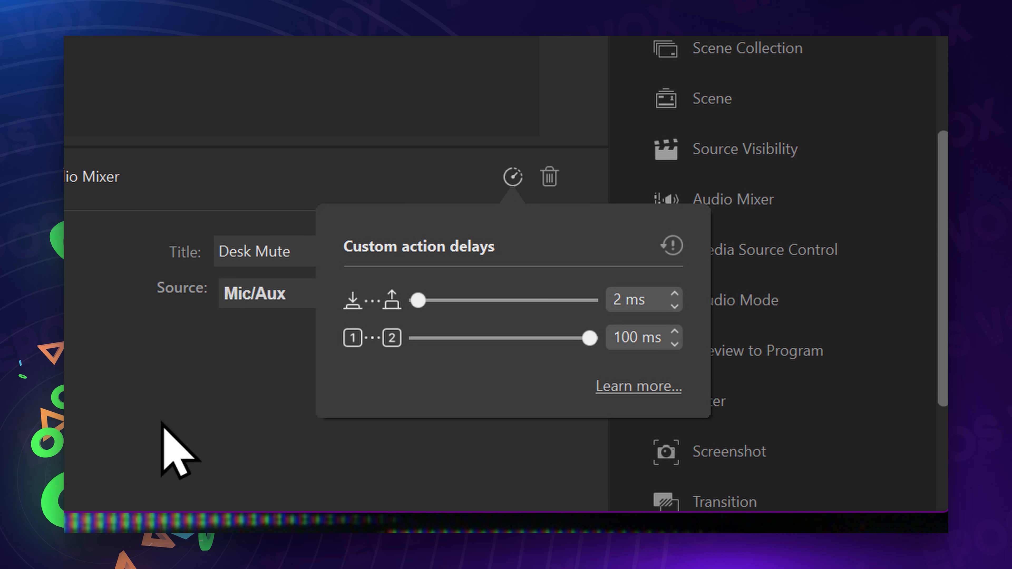
{"action": "left_click_drag", "start_coordinate": [588, 337], "coordinate": [573, 337]}
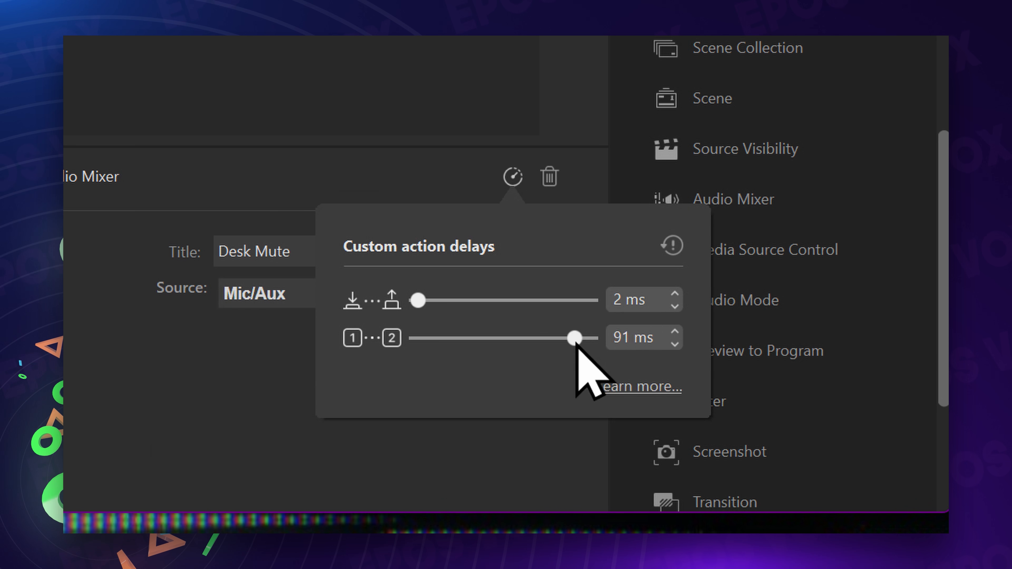
{"action": "left_click_drag", "start_coordinate": [573, 337], "coordinate": [418, 337]}
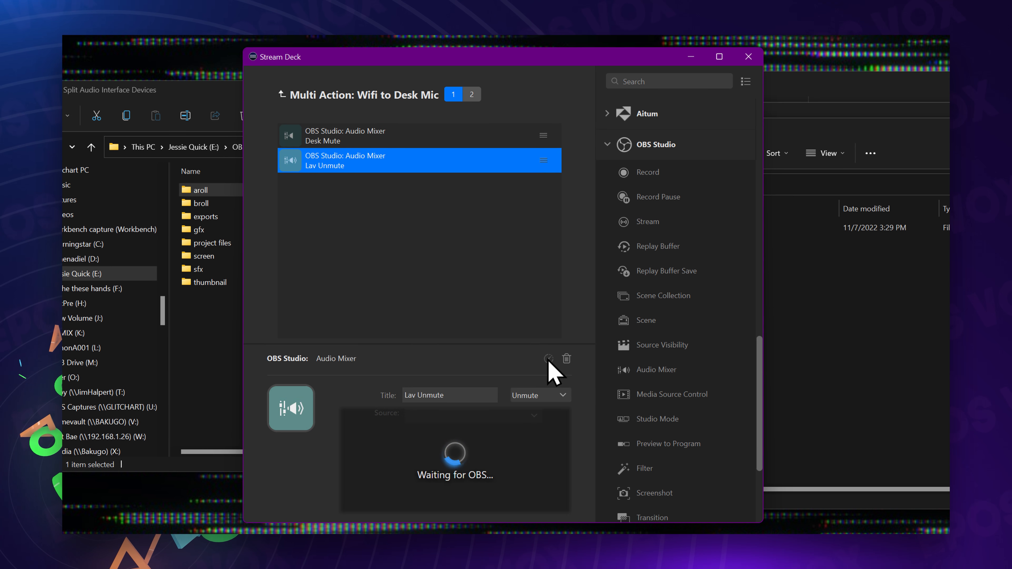
Check Lav Unmute's 2 ms delays, then lower Desk Unmute's 100 ms custom delay.
{"action": "left_click", "coordinate": [548, 359]}
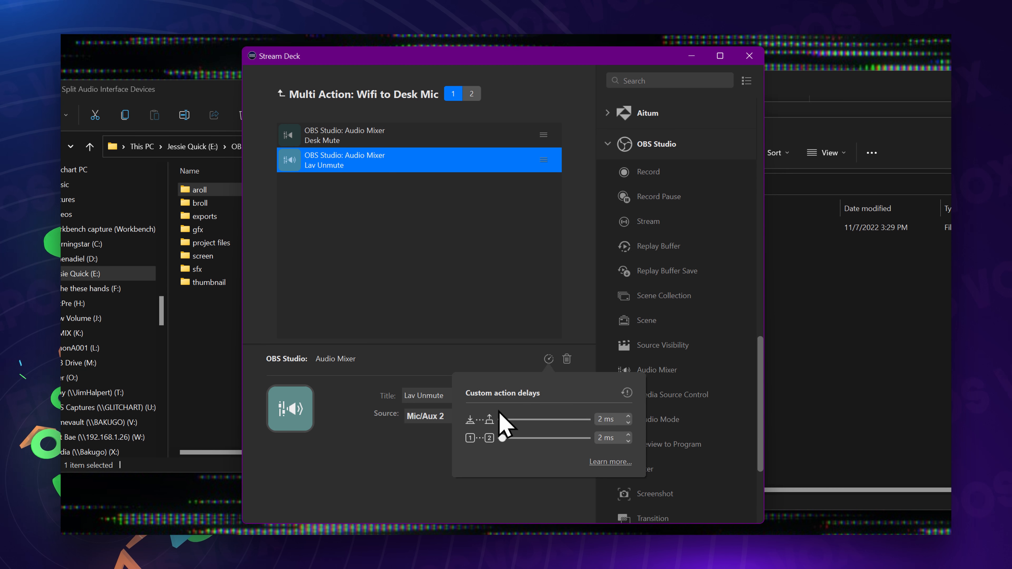
{"action": "left_click", "coordinate": [472, 94]}
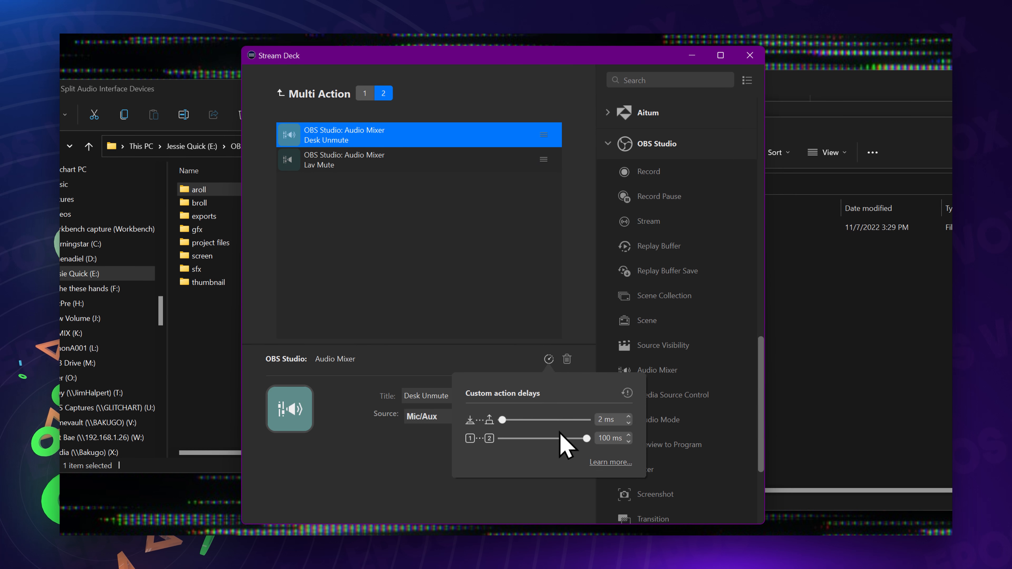
{"action": "left_click_drag", "start_coordinate": [583, 439], "coordinate": [500, 439]}
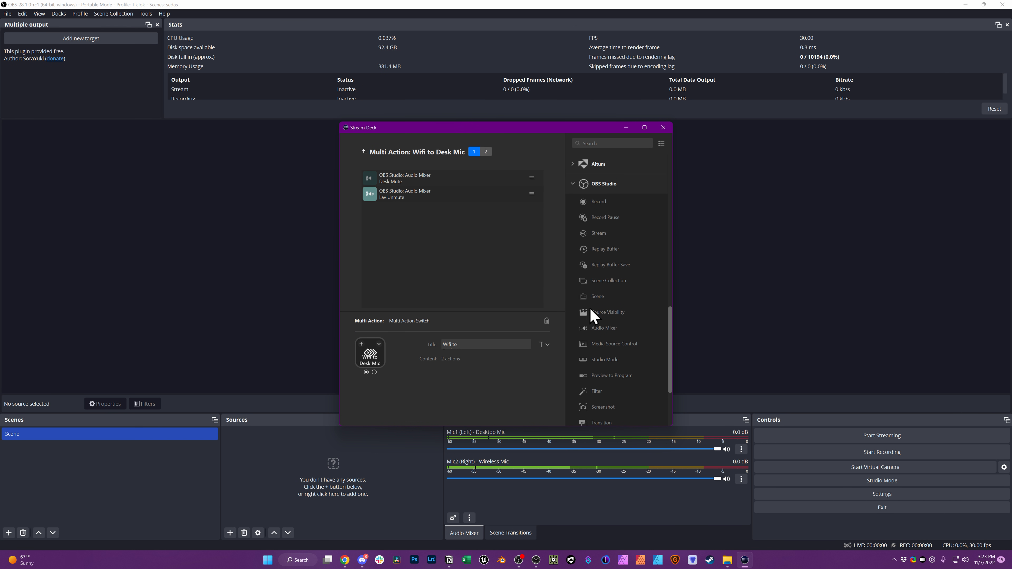
{"action": "left_click", "coordinate": [661, 127]}
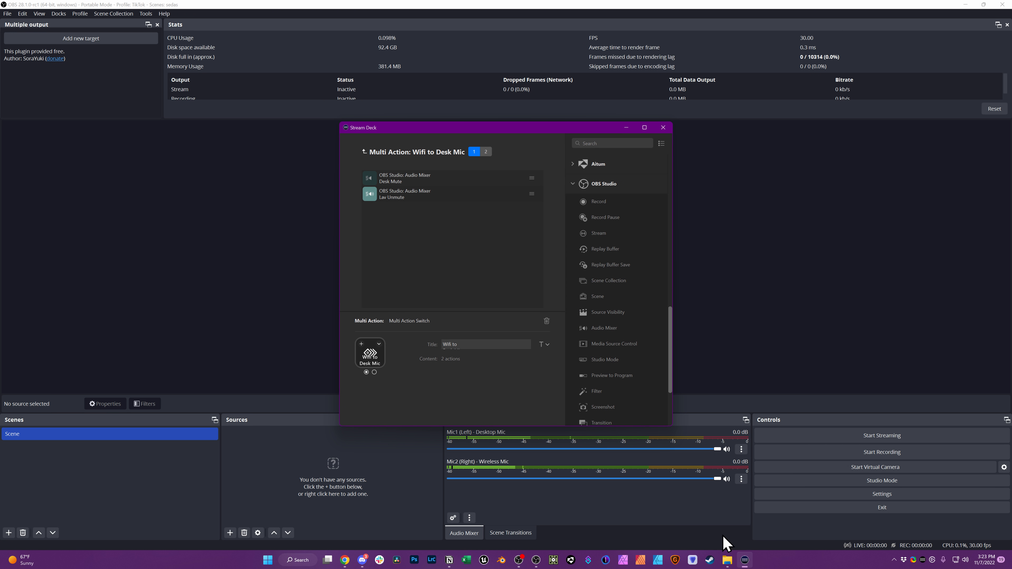
{"action": "mouse_move", "coordinate": [520, 293]}
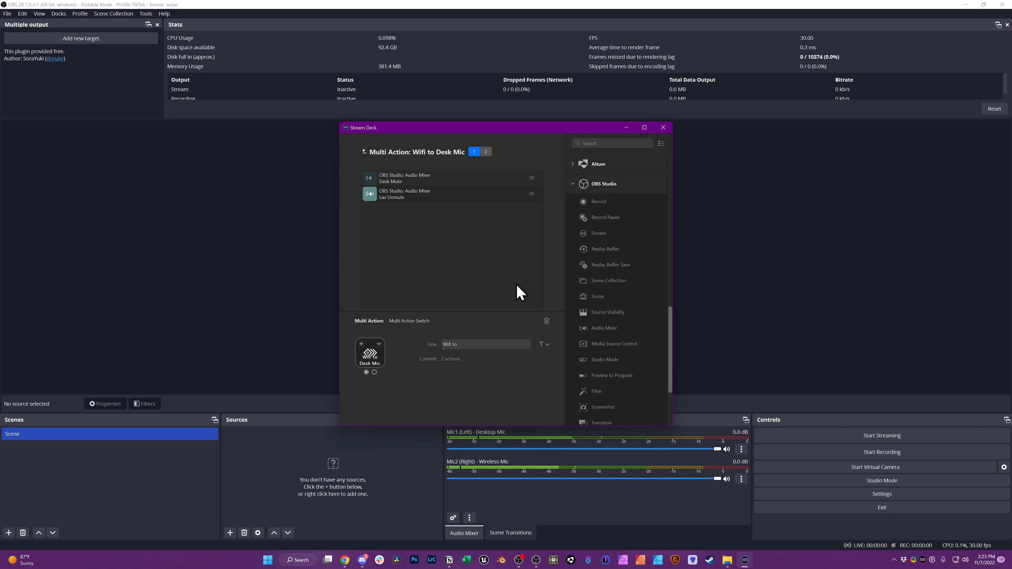